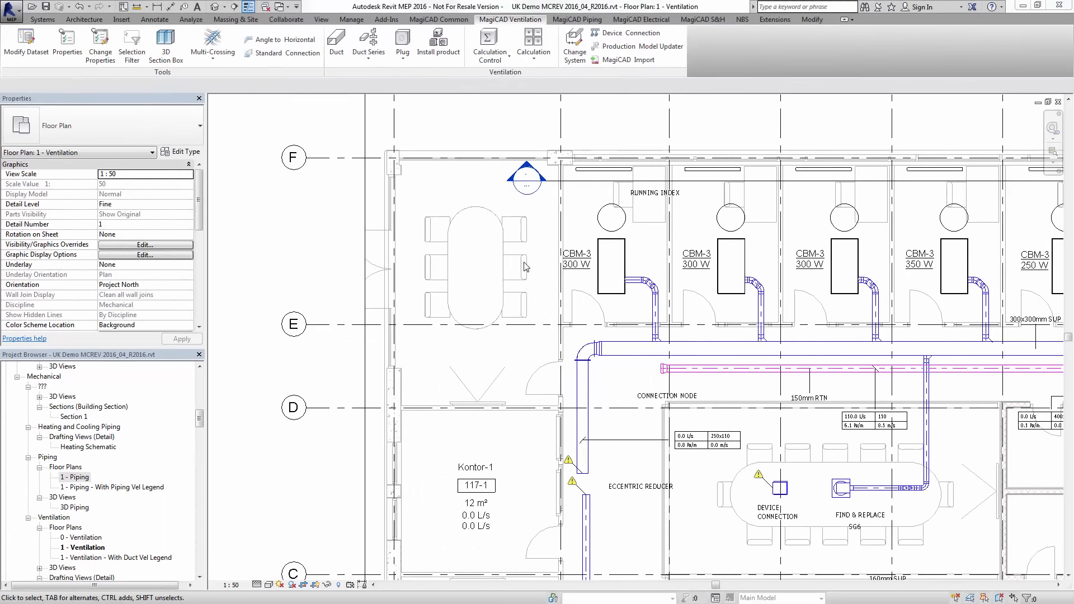
{"action": "mouse_move", "coordinate": [530, 279]}
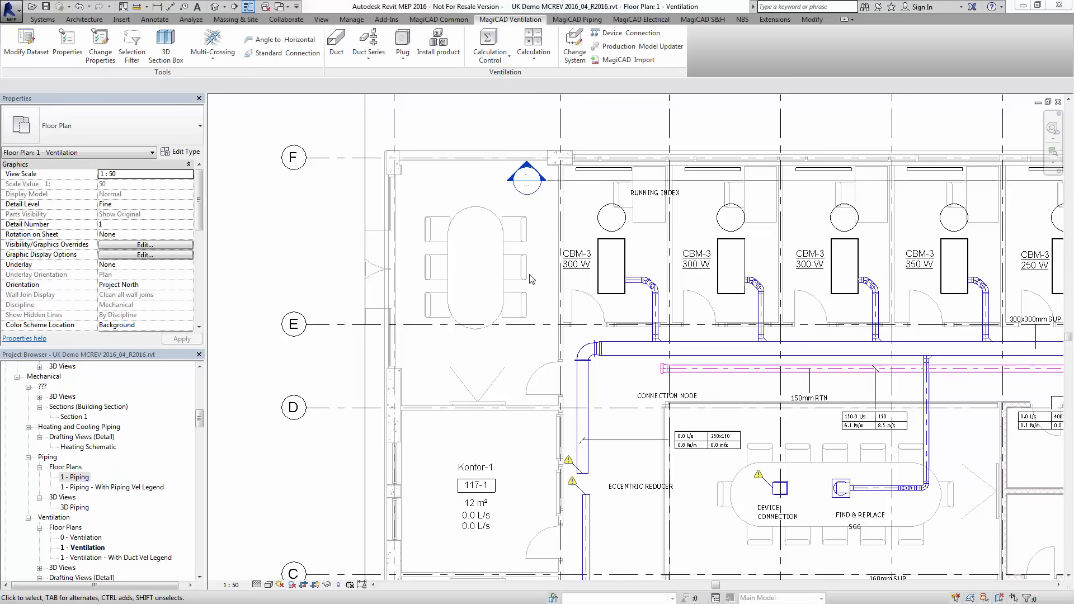
{"action": "mouse_move", "coordinate": [498, 263]}
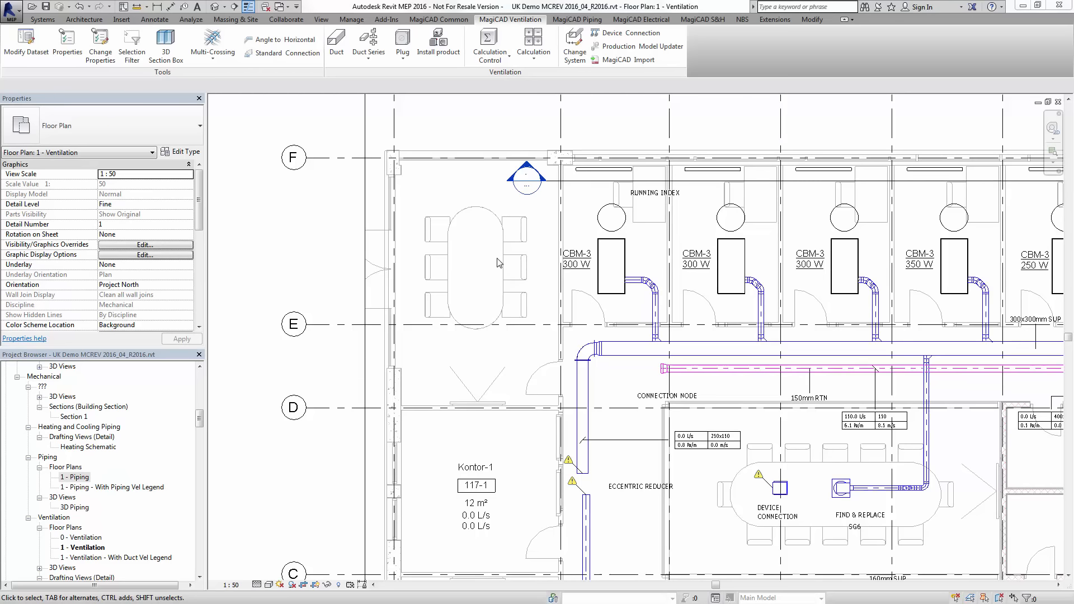
{"action": "mouse_move", "coordinate": [442, 238]}
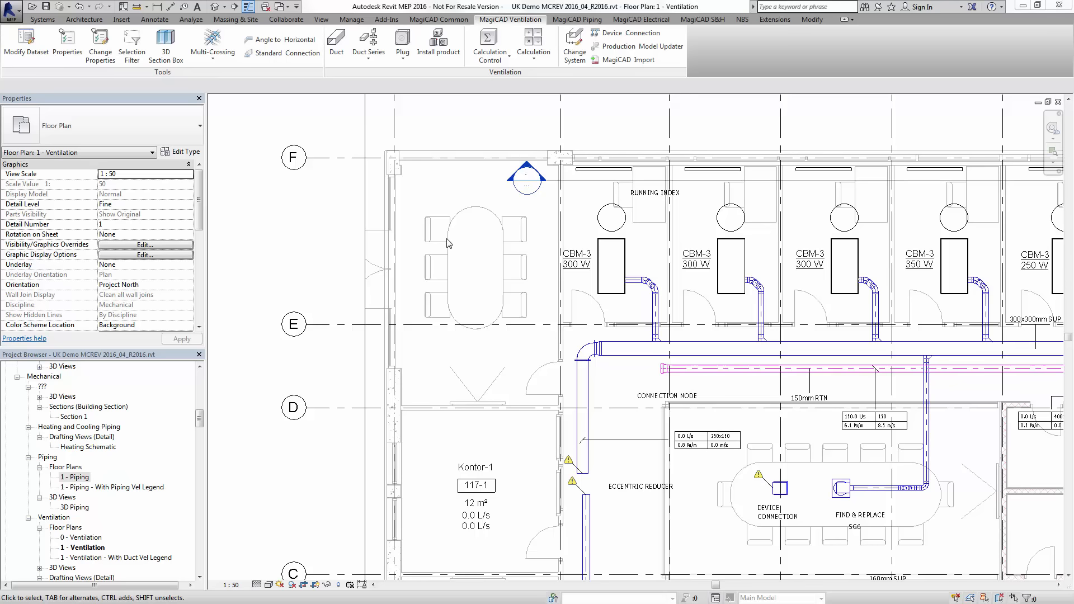
{"action": "mouse_move", "coordinate": [439, 250]}
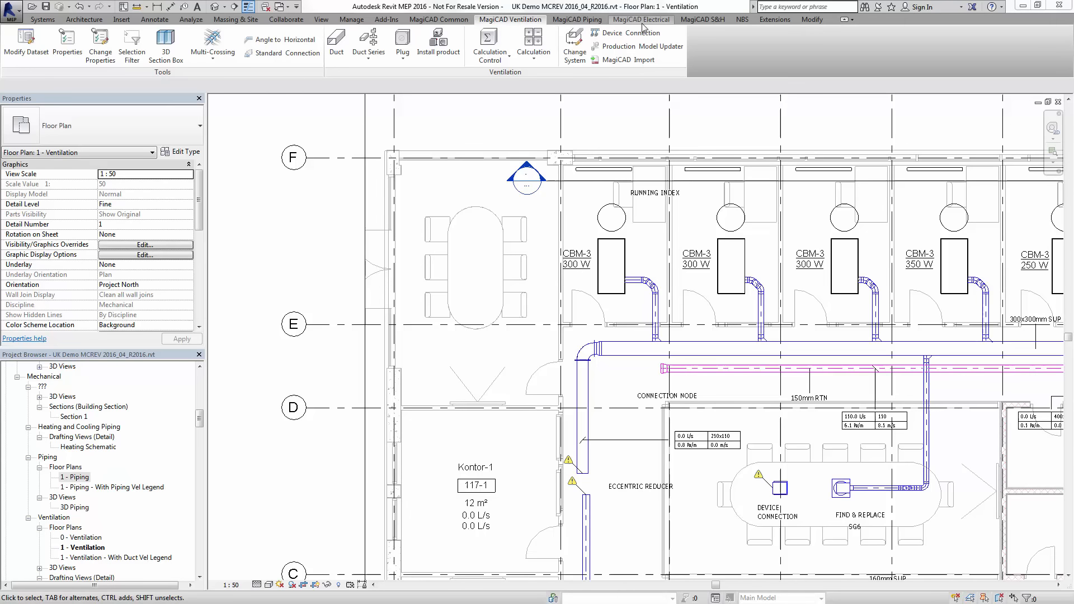
Bring up MagiCAD's Product Selection catalogue listing supply air diffusers
{"action": "left_click", "coordinate": [439, 44]}
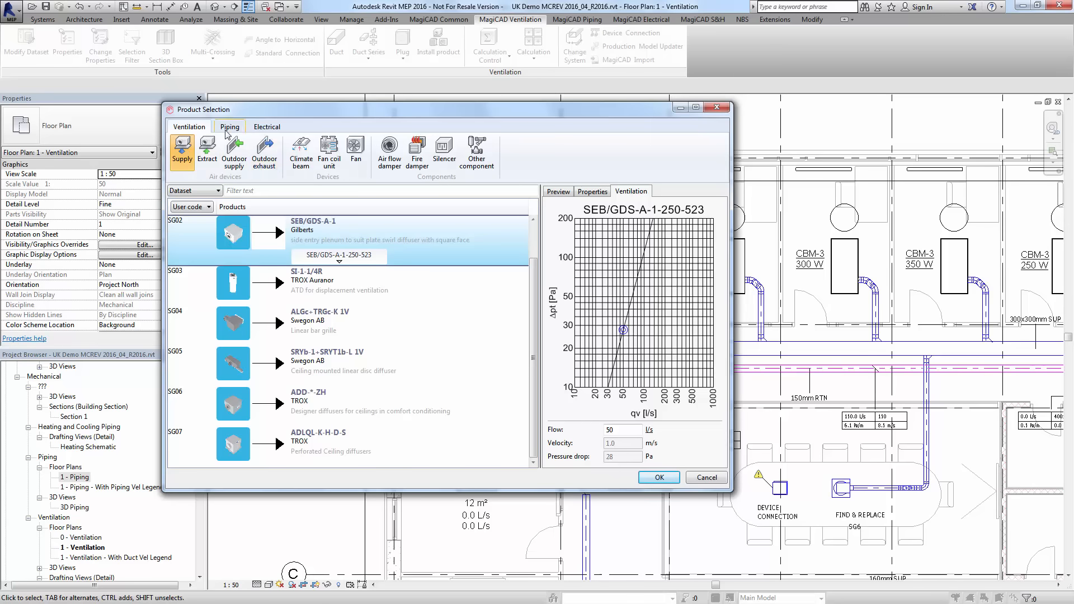
Browse the SEB/GDS-A-1 diffuser's size list, keep 250-523, and show its 3D preview
{"action": "left_click", "coordinate": [267, 126]}
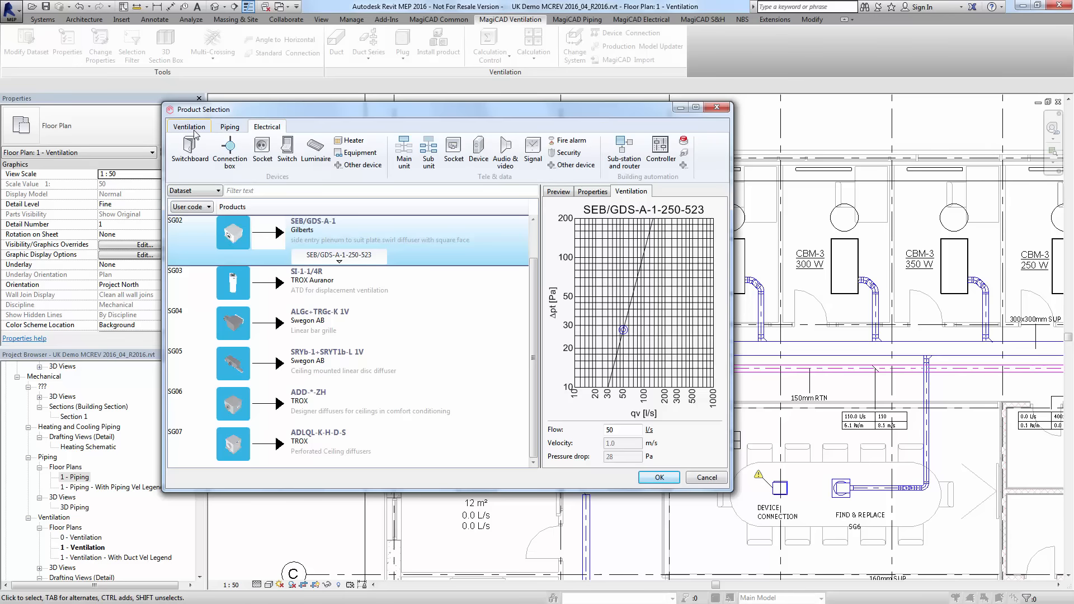
{"action": "left_click", "coordinate": [188, 126]}
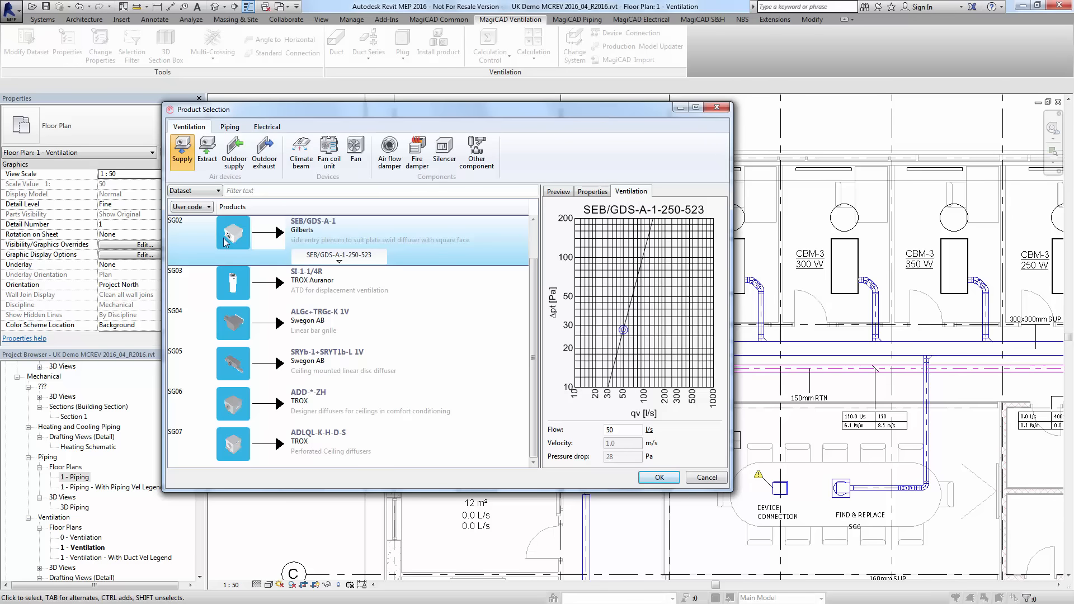
{"action": "mouse_move", "coordinate": [232, 245]}
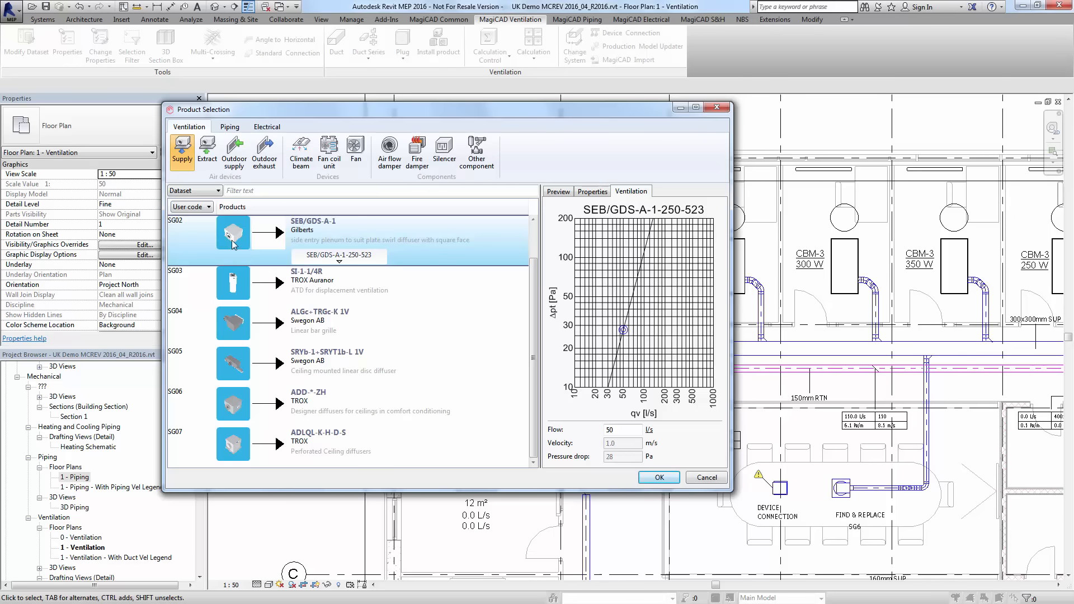
{"action": "left_click", "coordinate": [338, 256]}
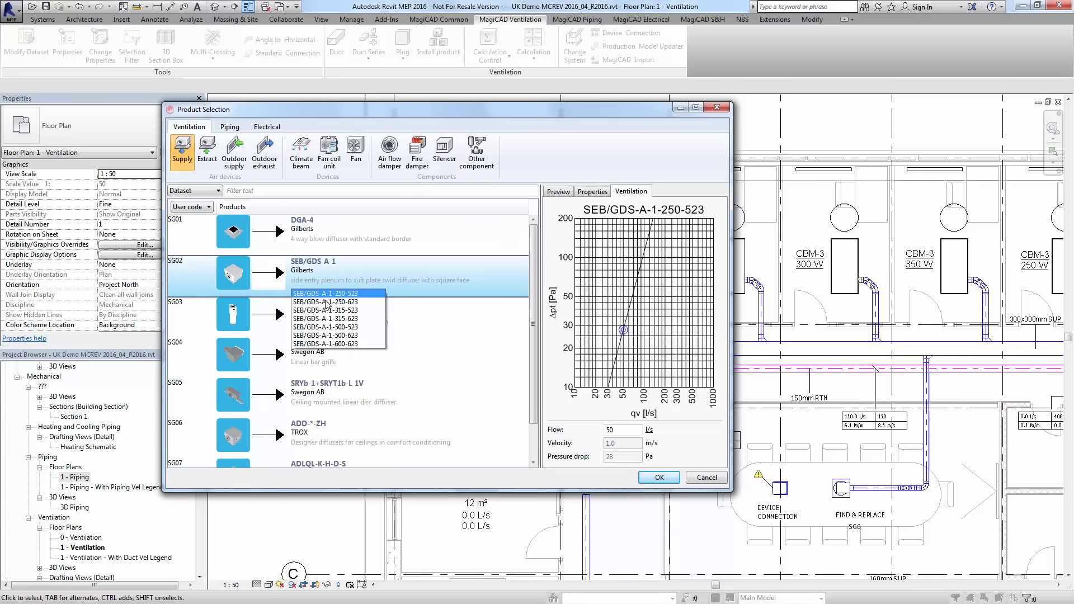
{"action": "left_click", "coordinate": [336, 335]}
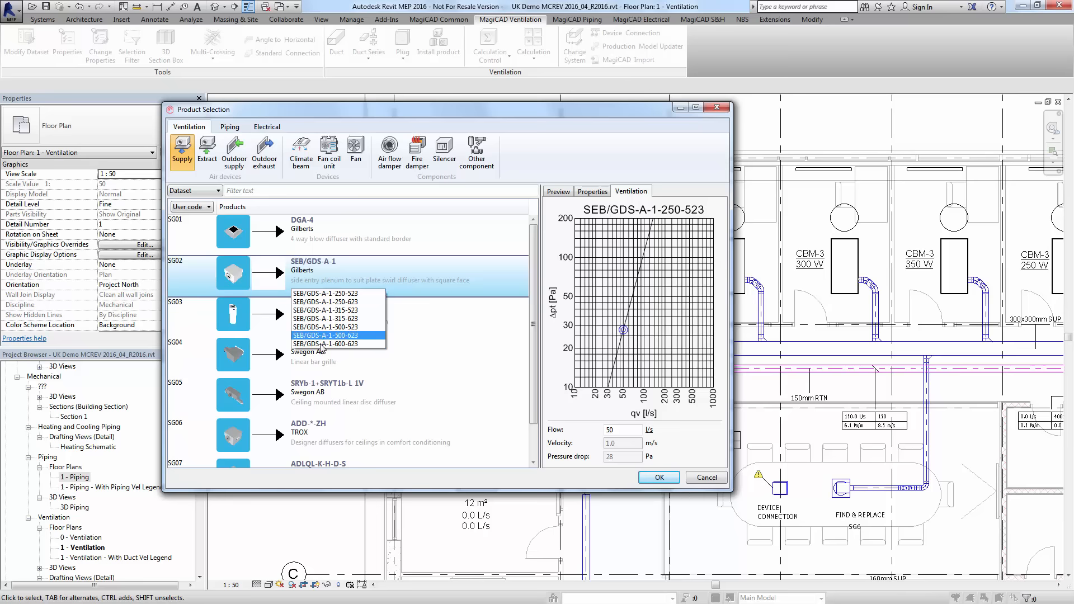
{"action": "left_click", "coordinate": [336, 344]}
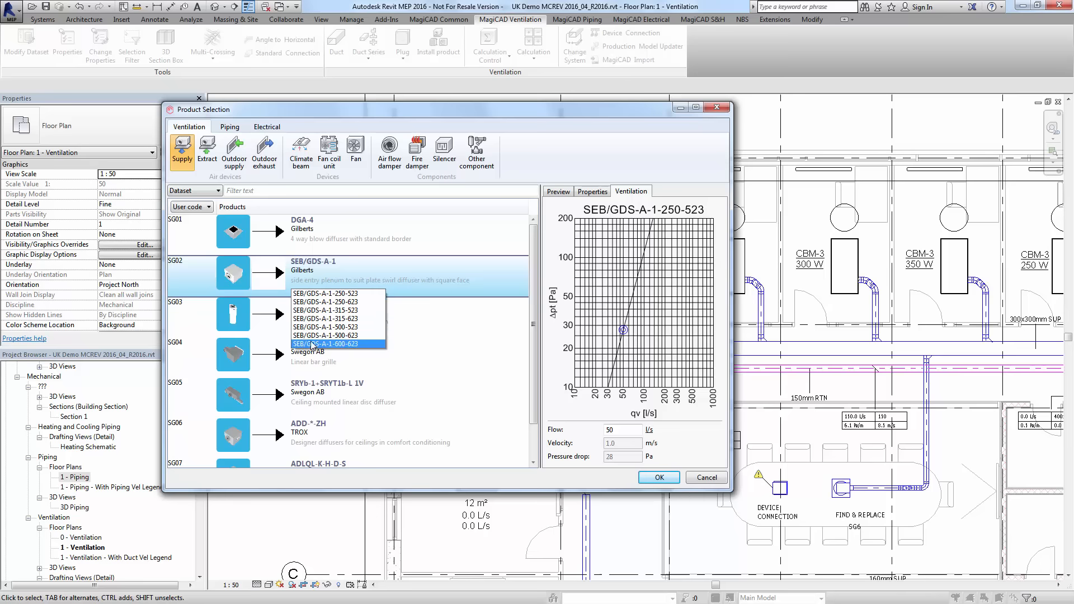
{"action": "left_click", "coordinate": [336, 296]}
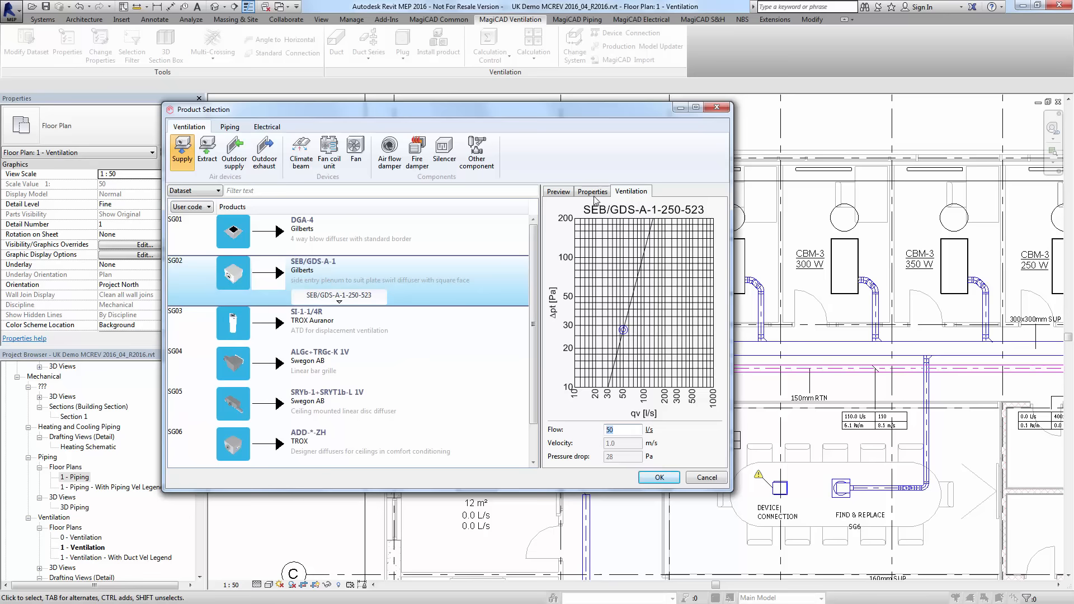
{"action": "left_click", "coordinate": [558, 191]}
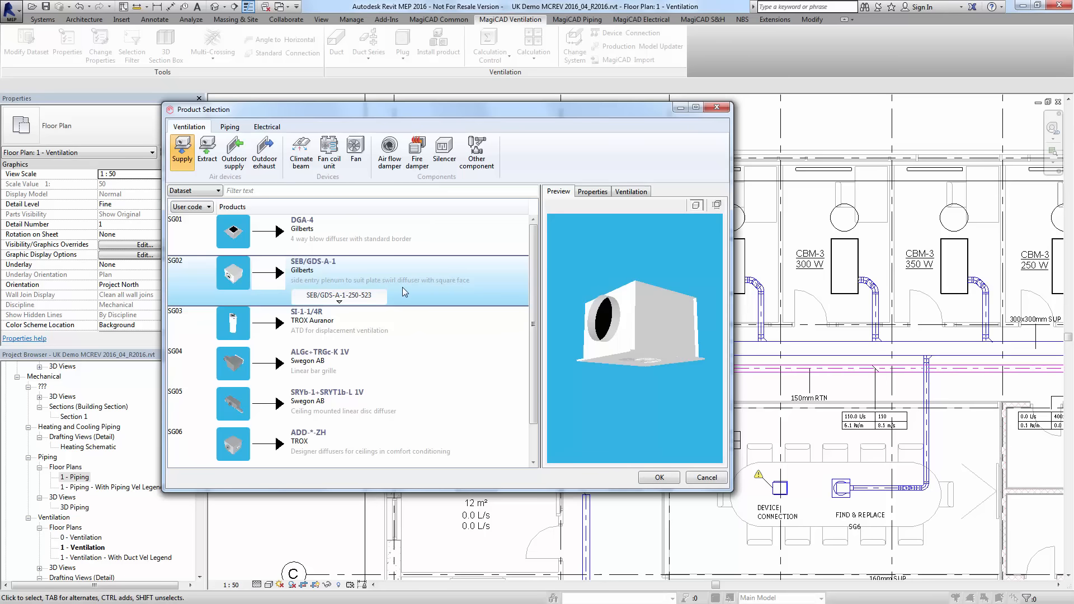
{"action": "mouse_move", "coordinate": [437, 302]}
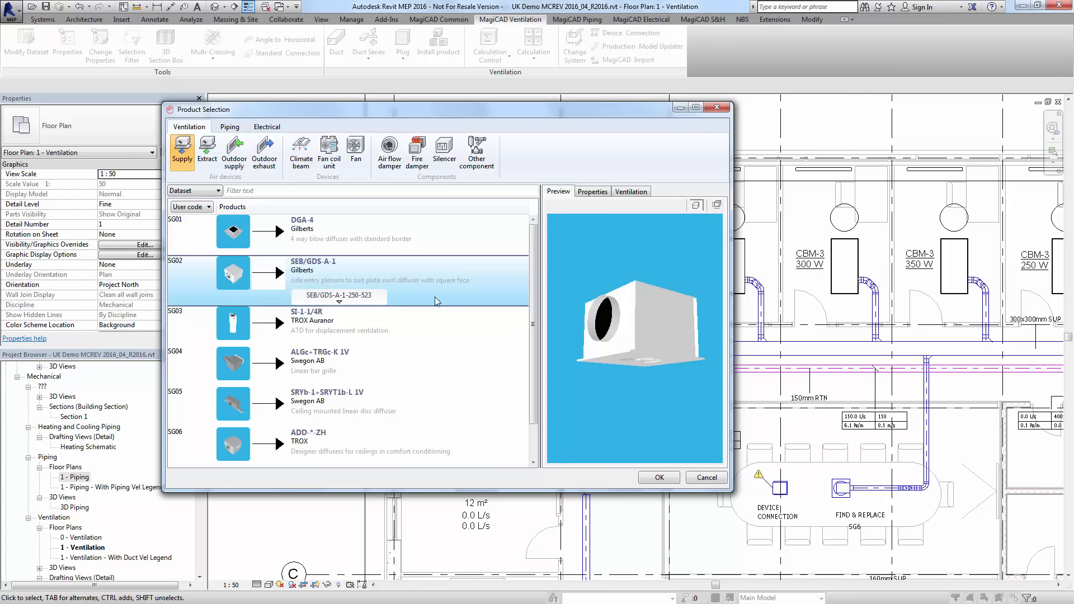
{"action": "mouse_move", "coordinate": [426, 298]}
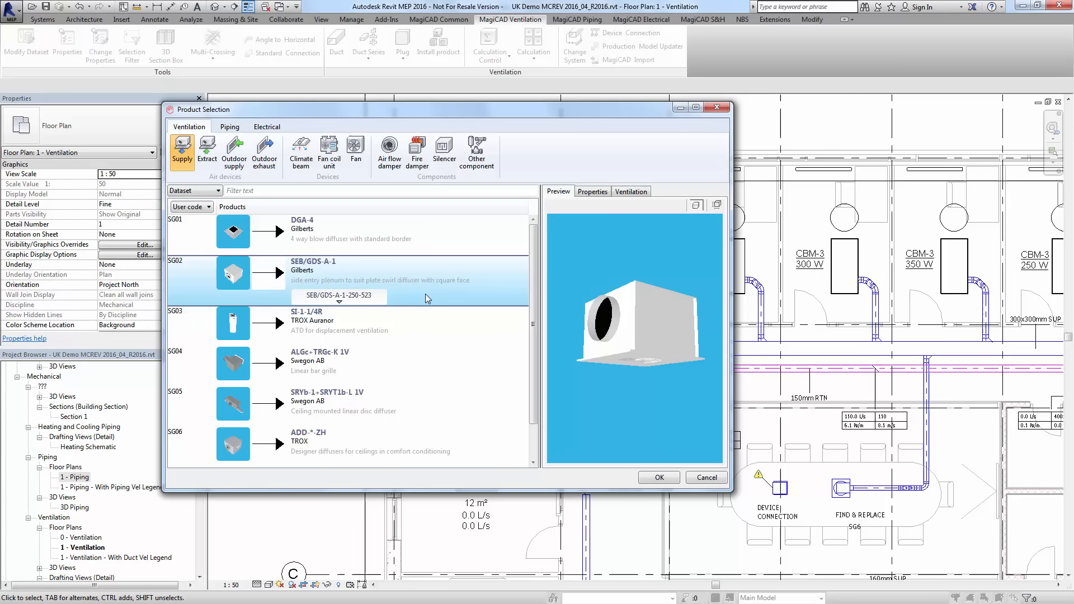
{"action": "mouse_move", "coordinate": [413, 284]}
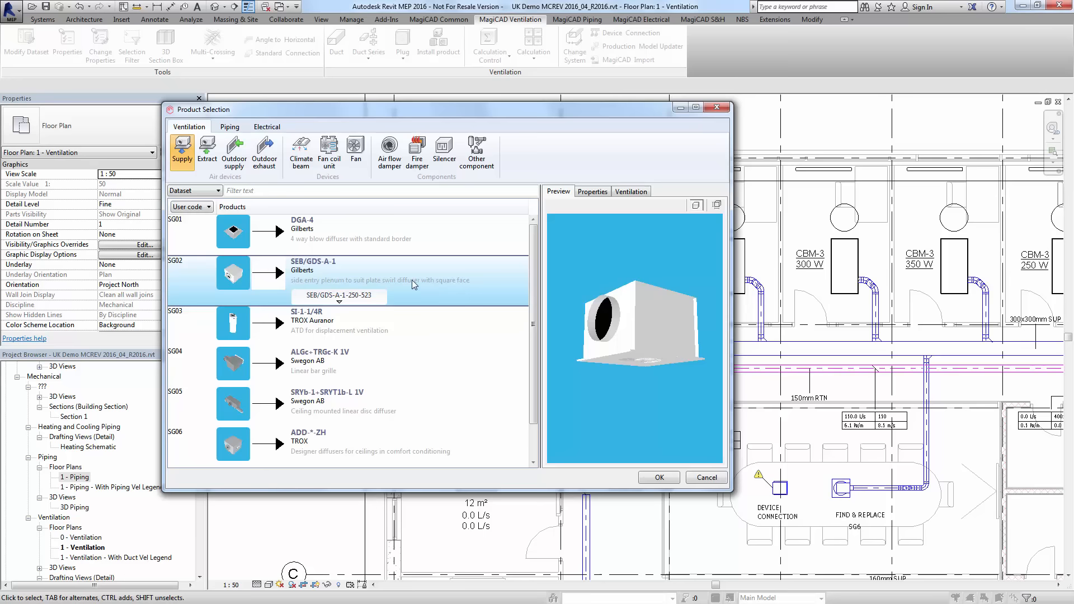
{"action": "mouse_move", "coordinate": [330, 240]}
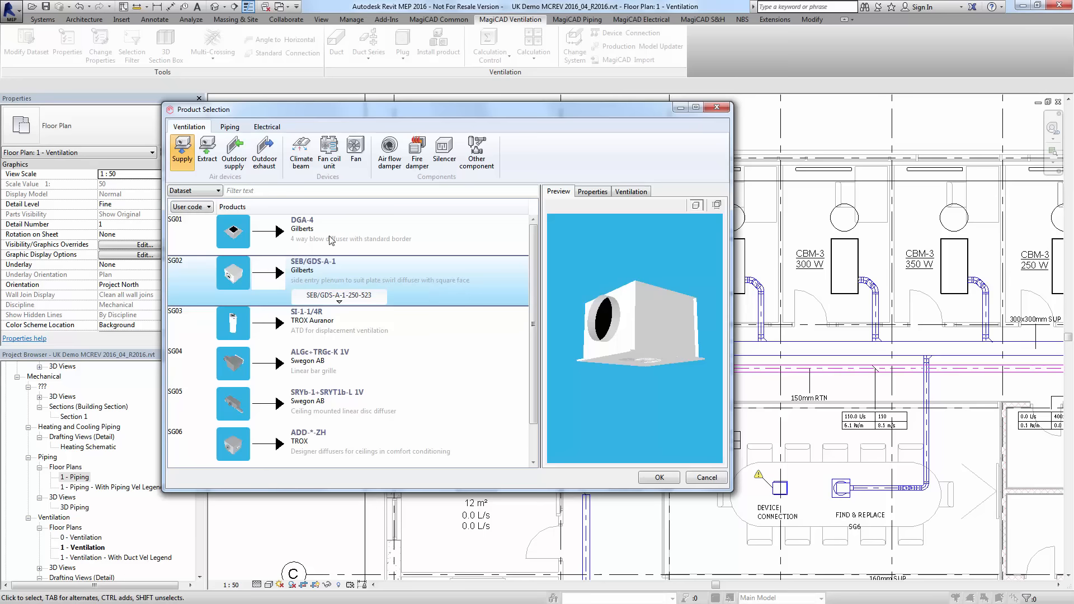
Browse the piping heating radiators and pick the RIOpanel Compact 2P
{"action": "left_click", "coordinate": [229, 127]}
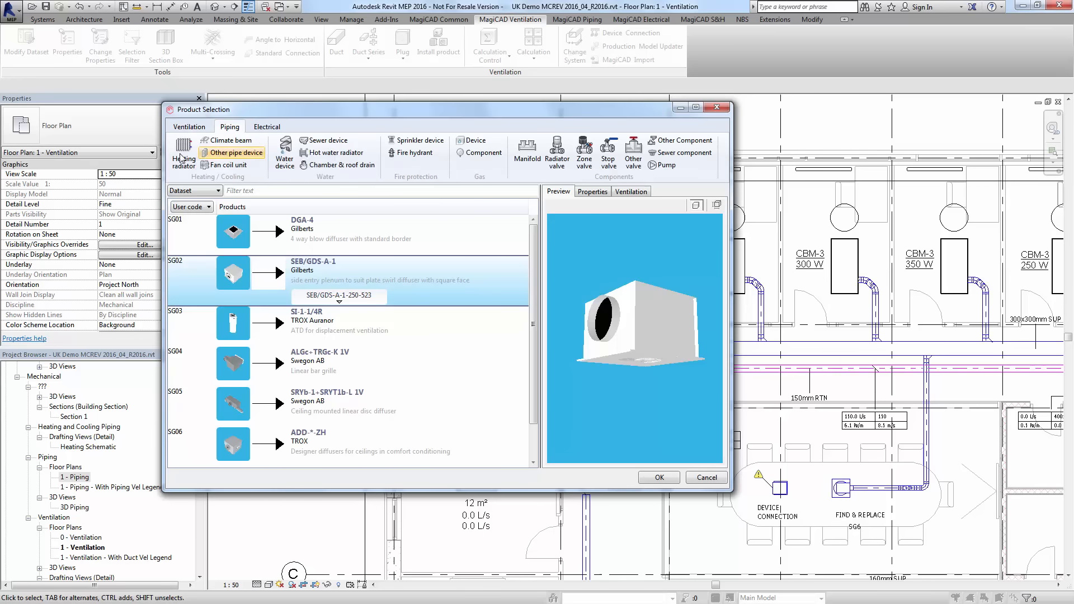
{"action": "left_click", "coordinate": [183, 152]}
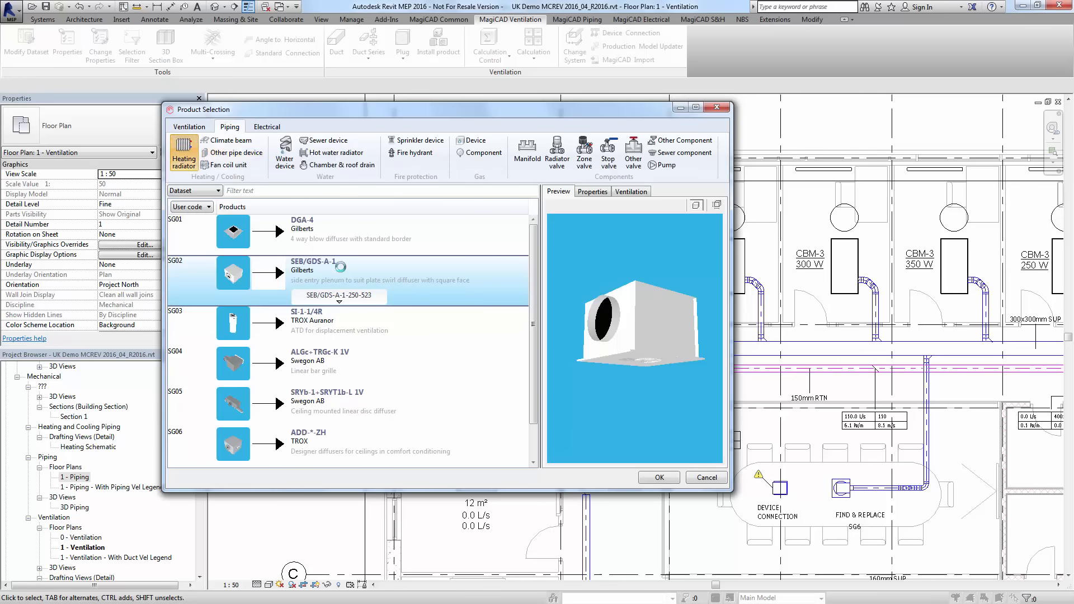
{"action": "left_click", "coordinate": [182, 152]}
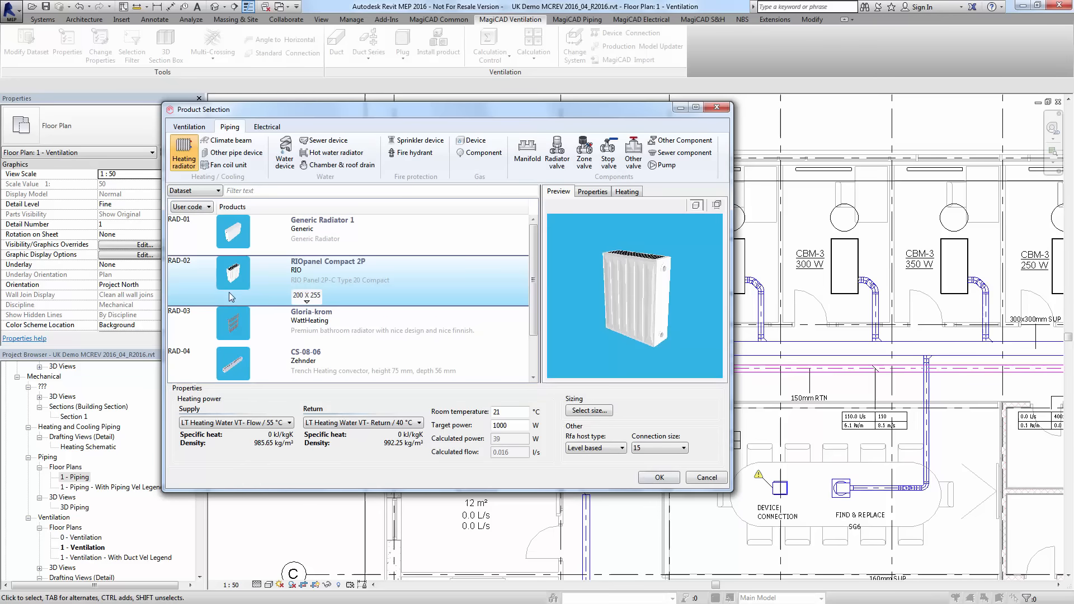
List the electrical socket products and preview the 63A IEC 60309 outlet
{"action": "left_click", "coordinate": [266, 126]}
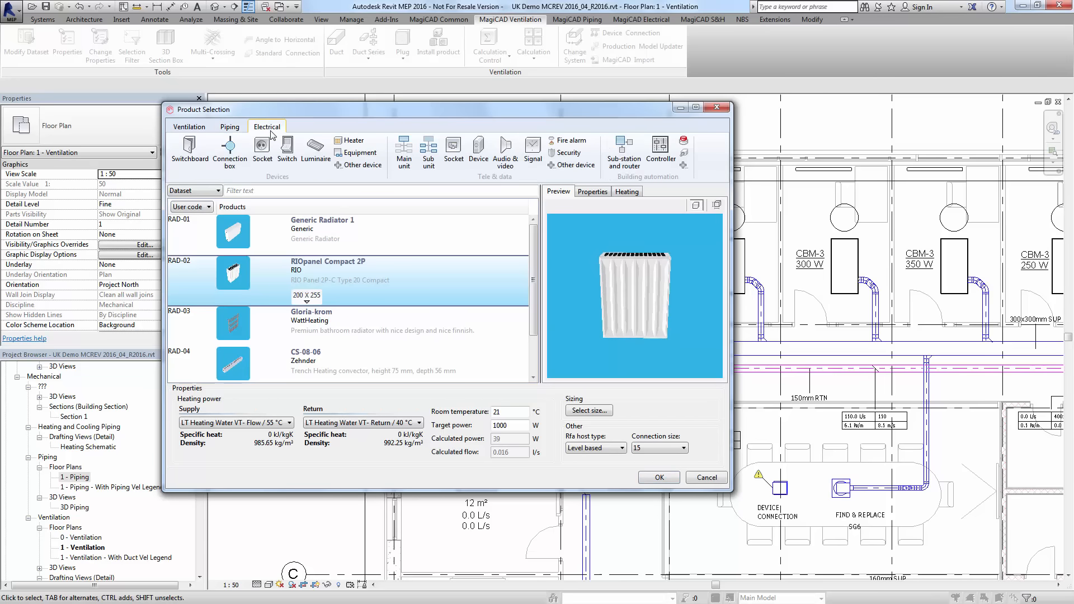
{"action": "left_click", "coordinate": [262, 147]}
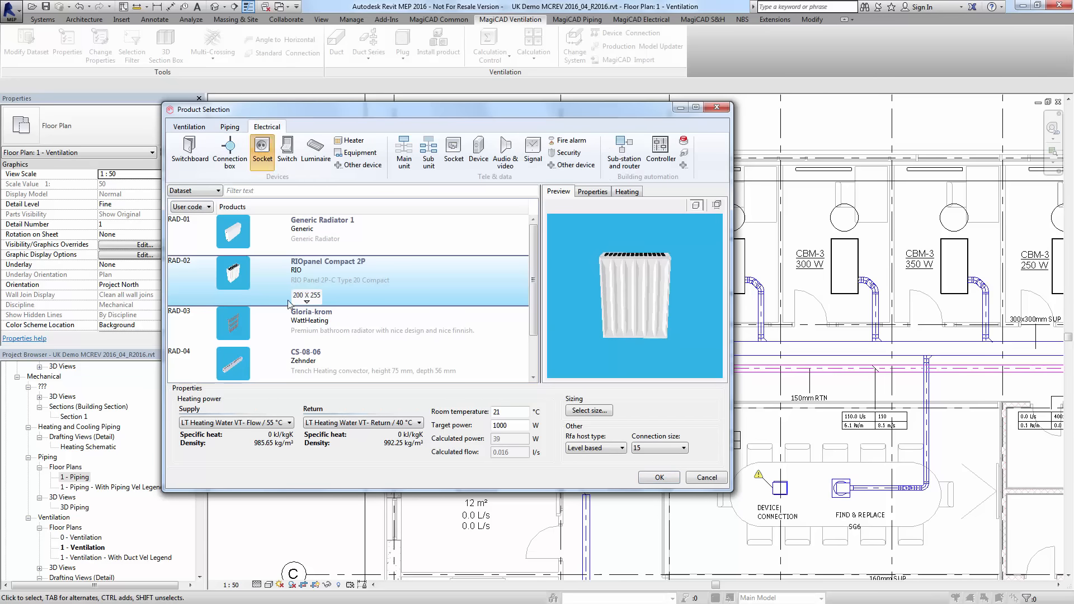
{"action": "left_click", "coordinate": [262, 150]}
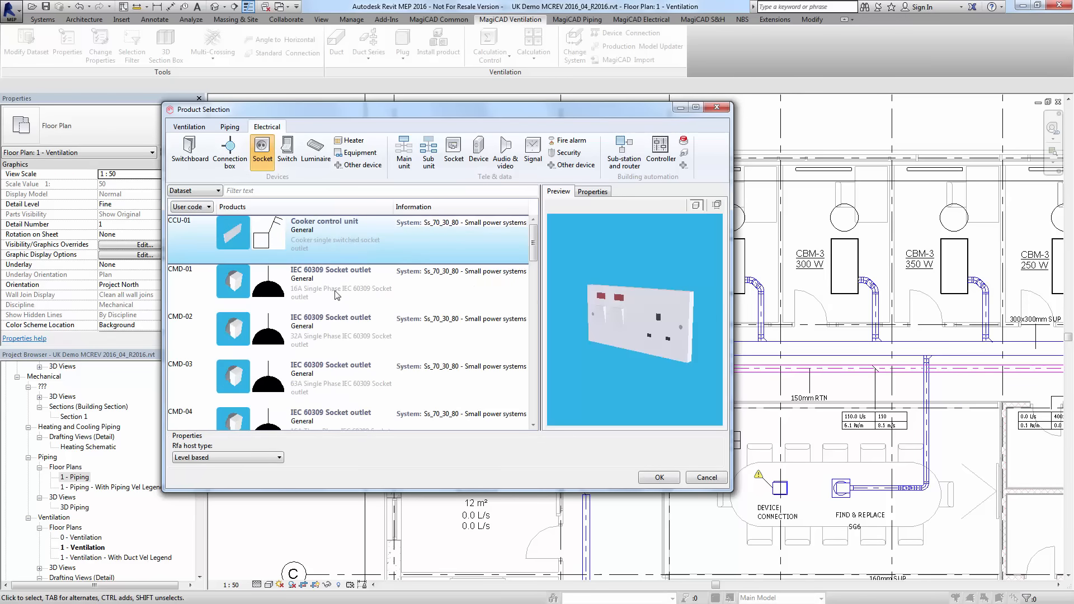
{"action": "left_click", "coordinate": [329, 373]}
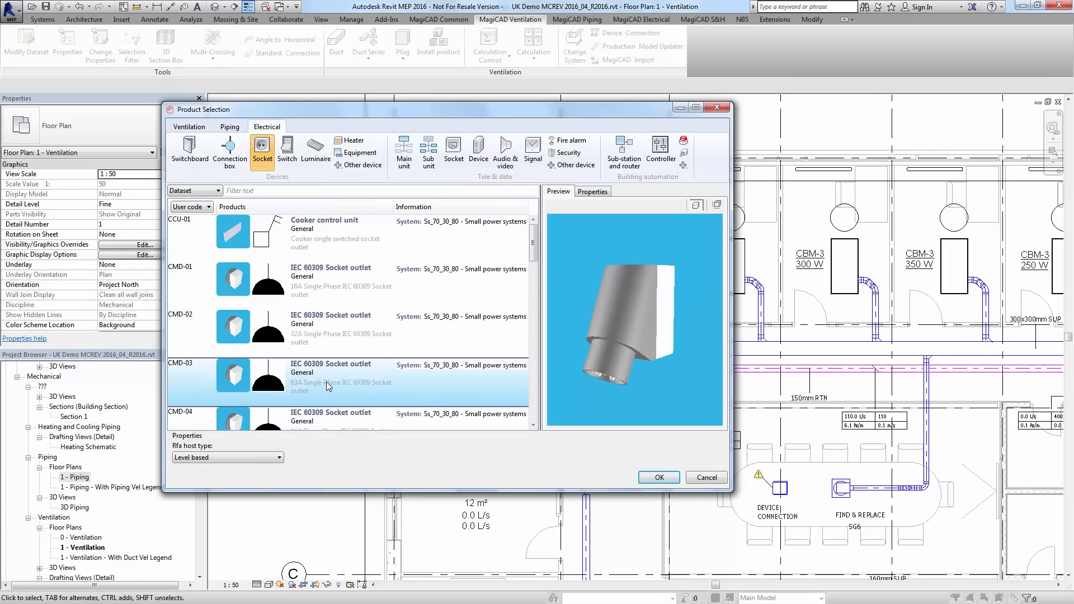
{"action": "mouse_move", "coordinate": [599, 303]}
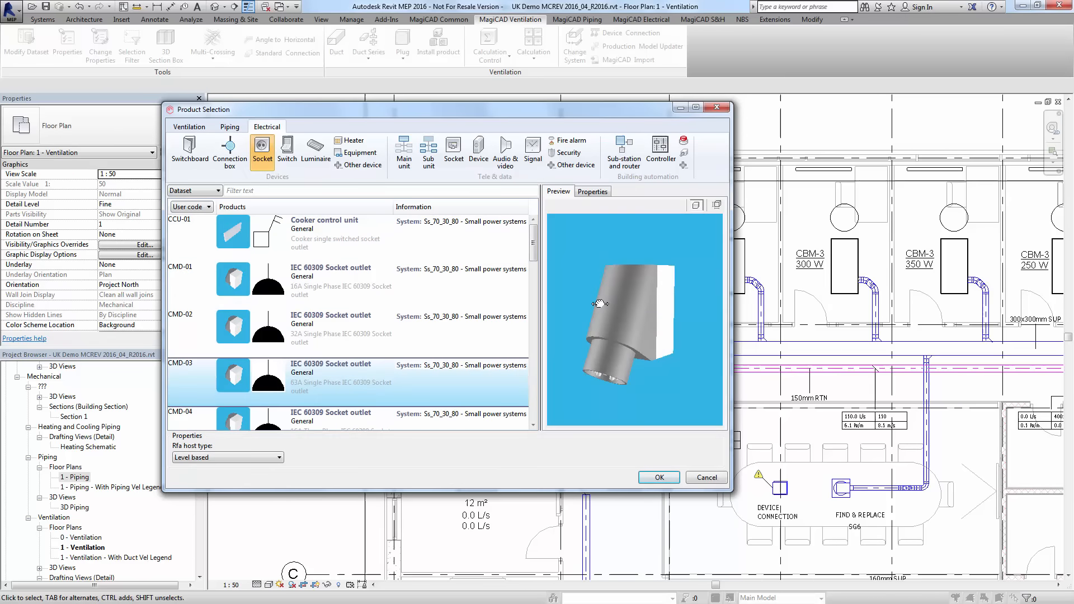
{"action": "mouse_move", "coordinate": [610, 320]}
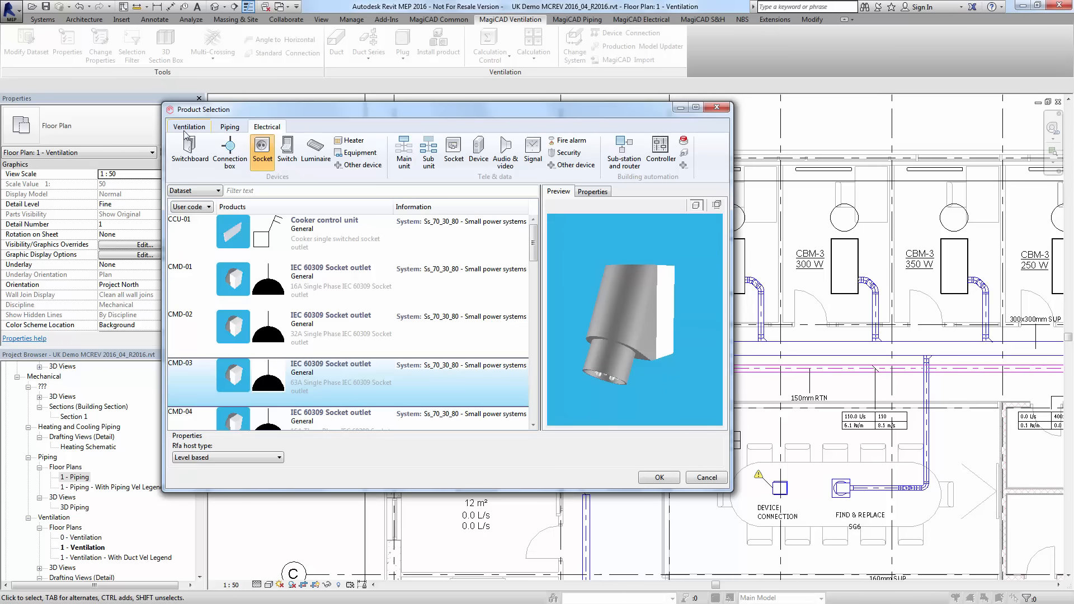
Confirm the Gilberts SEB/GDS-A-1 supply diffuser in size 250-523 for installation
{"action": "left_click", "coordinate": [189, 125]}
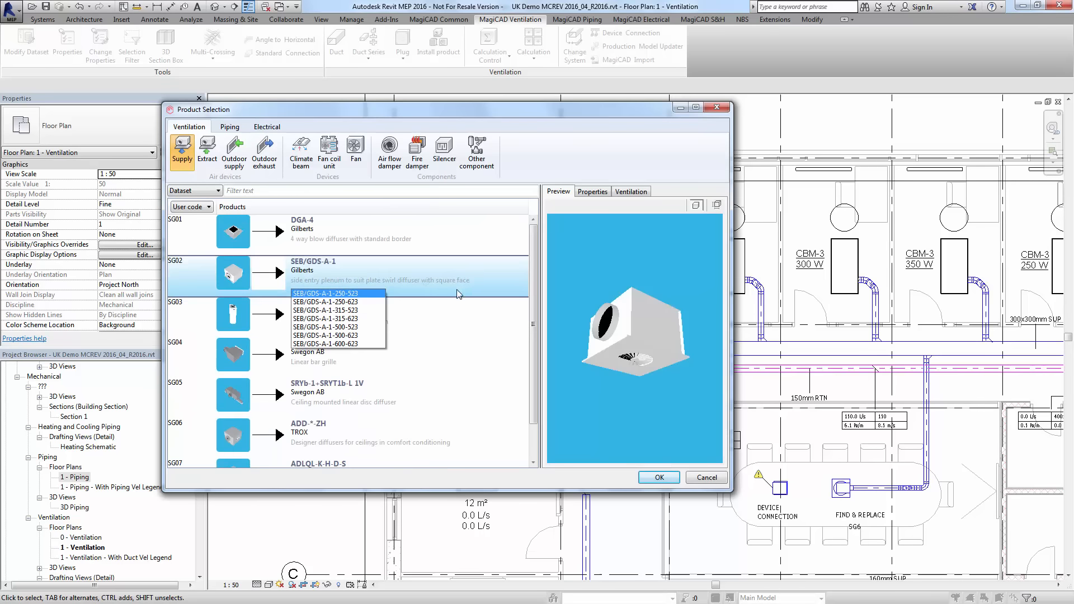
{"action": "left_click", "coordinate": [337, 294]}
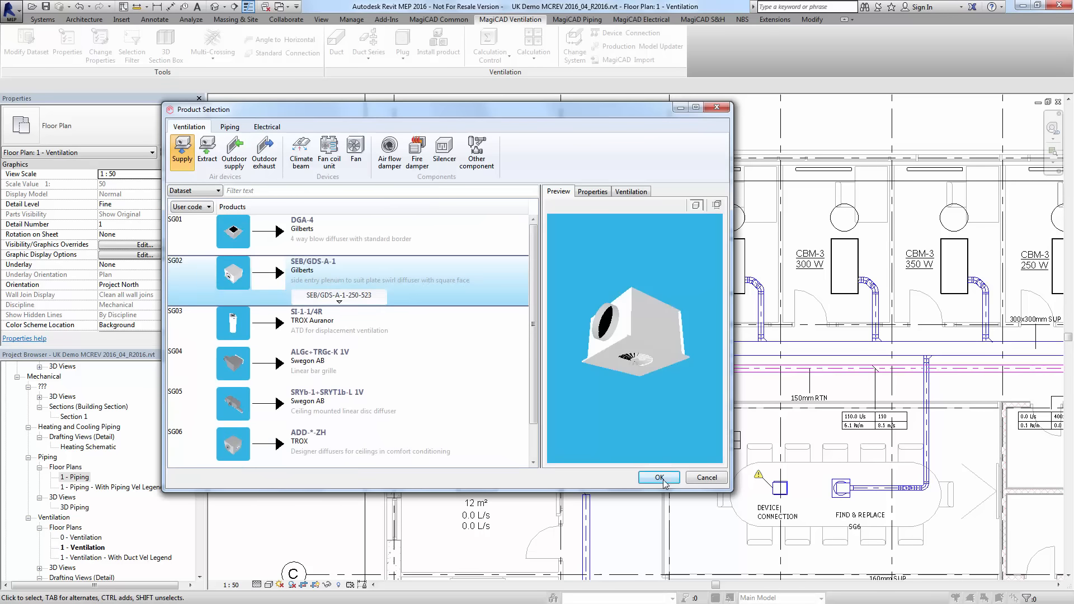
{"action": "left_click", "coordinate": [657, 477]}
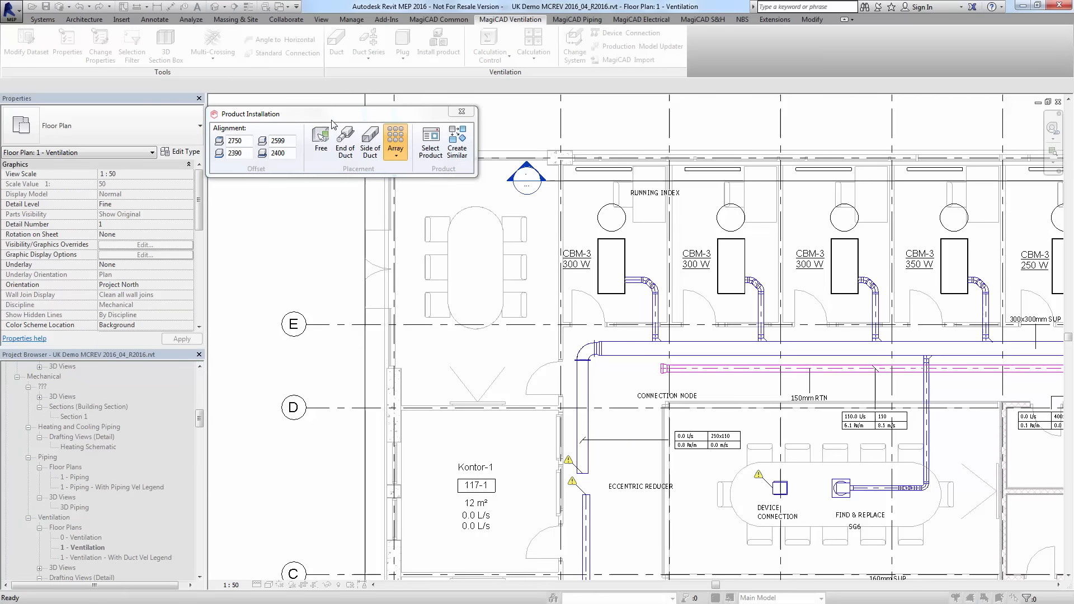
Choose array layout and mark the diffuser line across the meeting room table
{"action": "left_click", "coordinate": [393, 137]}
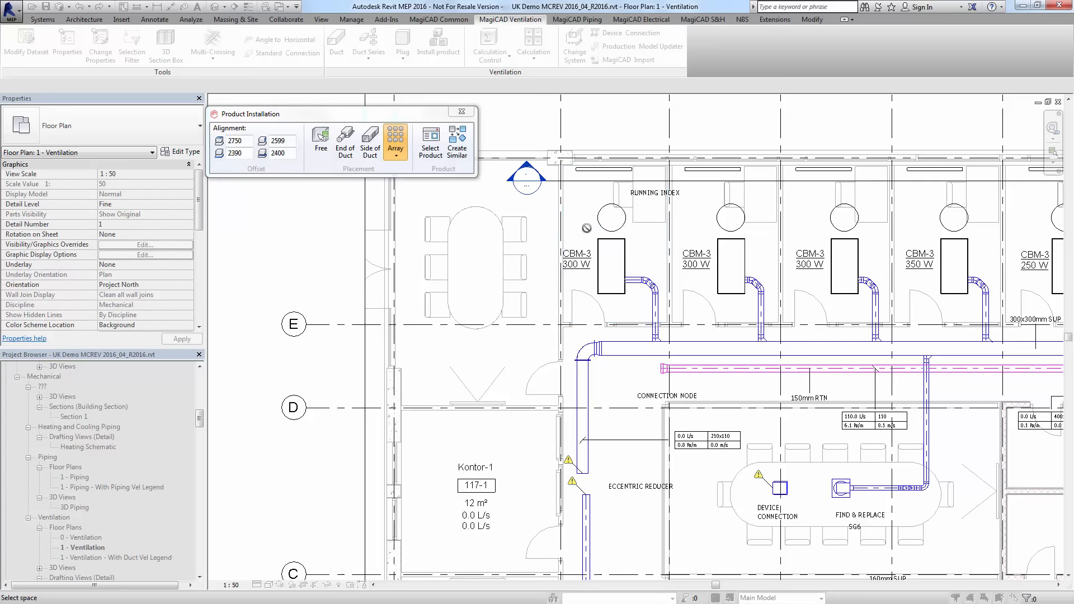
{"action": "left_click", "coordinate": [320, 140]}
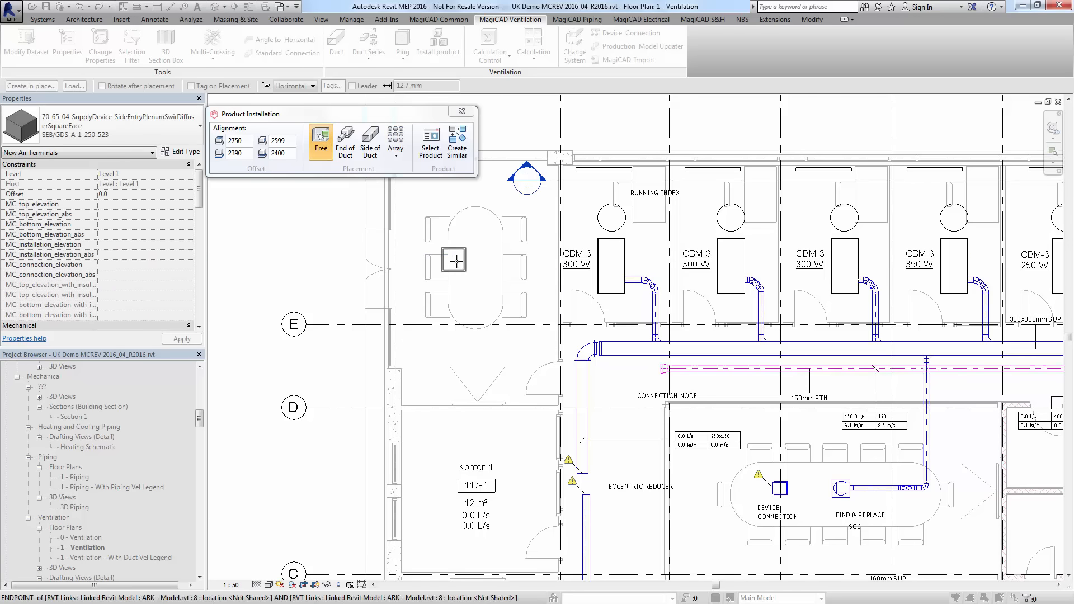
{"action": "left_click", "coordinate": [395, 140]}
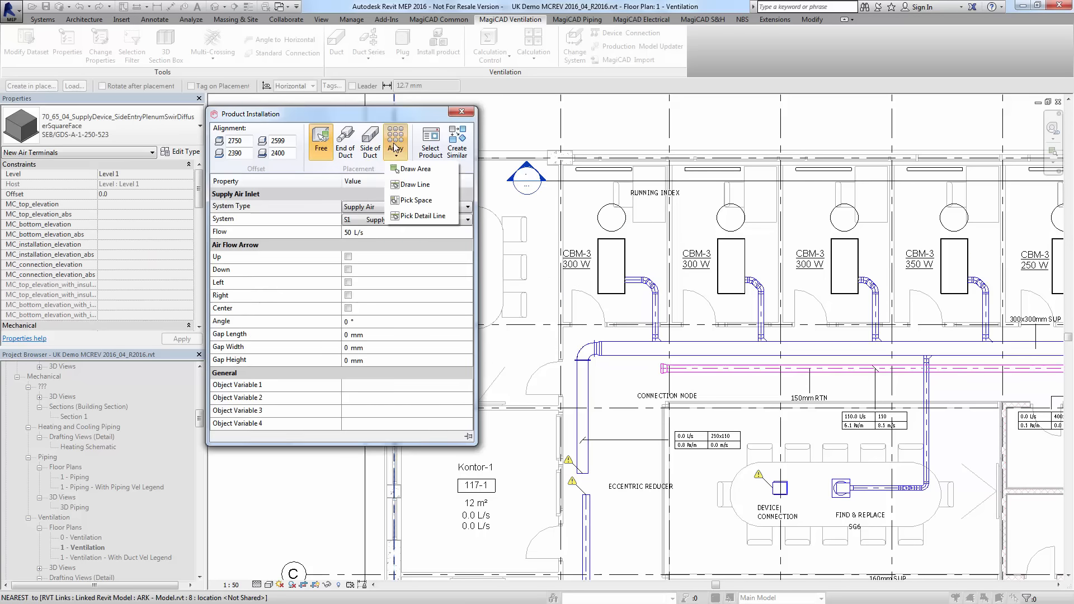
{"action": "left_click", "coordinate": [396, 140]}
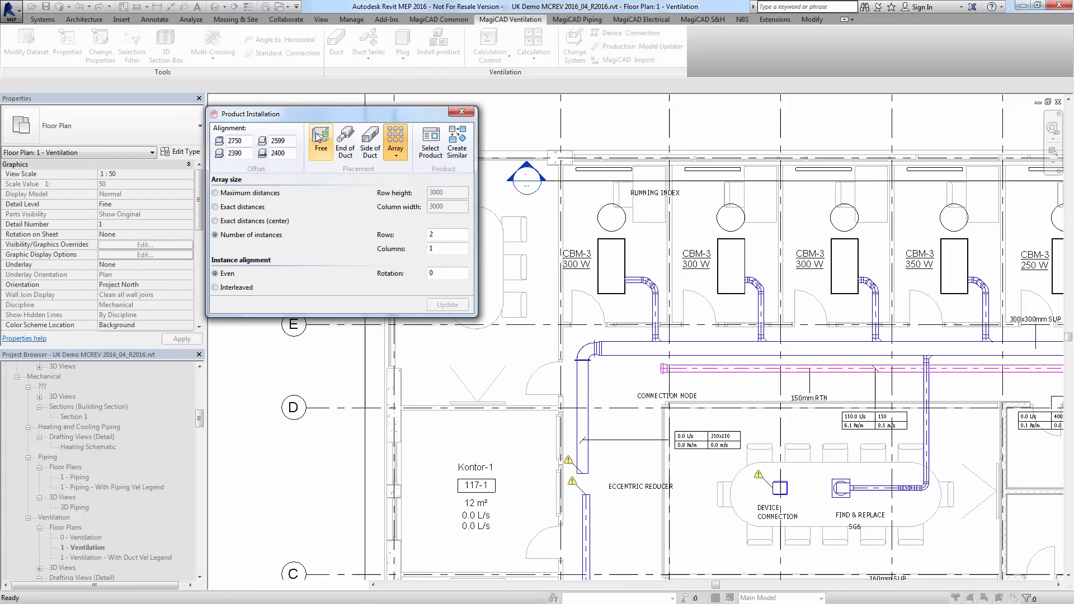
{"action": "mouse_move", "coordinate": [342, 213]}
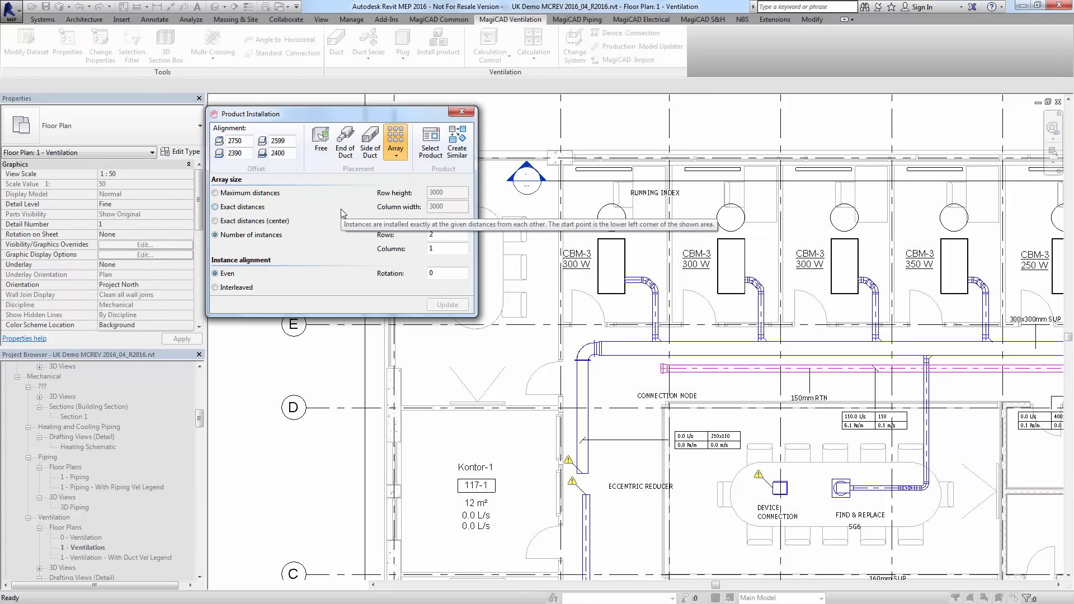
{"action": "mouse_move", "coordinate": [399, 241]}
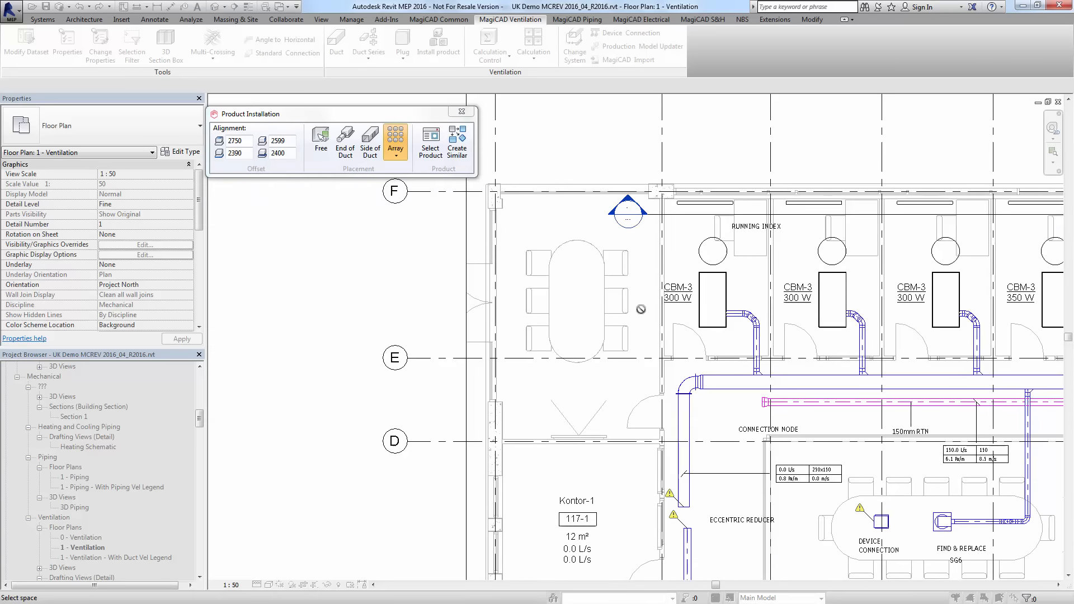
{"action": "left_click", "coordinate": [395, 142]}
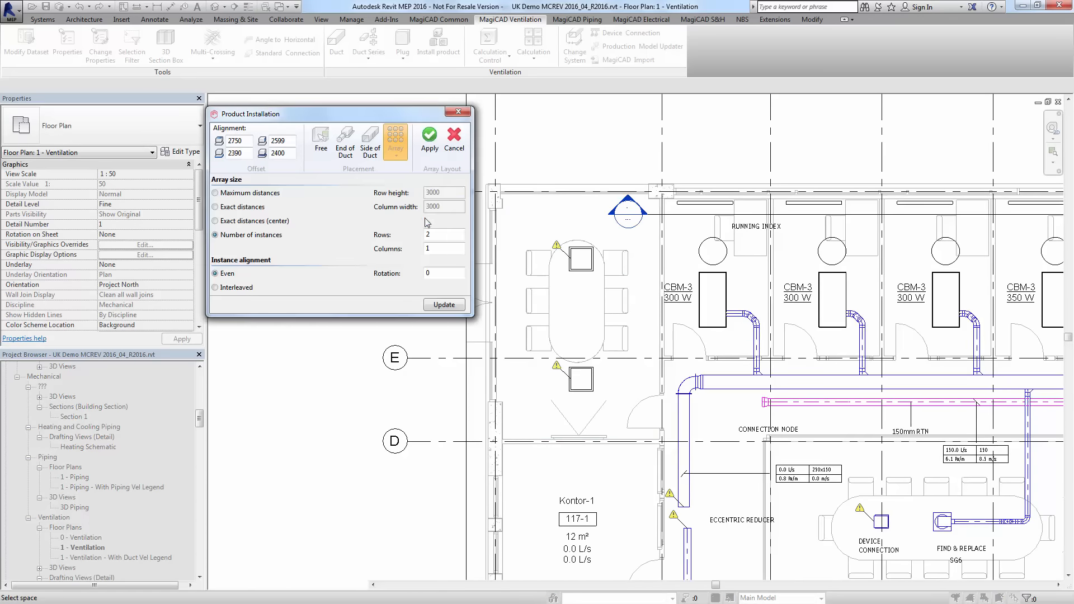
Set the array to 3 rows by 1 column of diffusers
{"action": "triple_click", "coordinate": [443, 234]}
{"action": "type", "text": "3"}
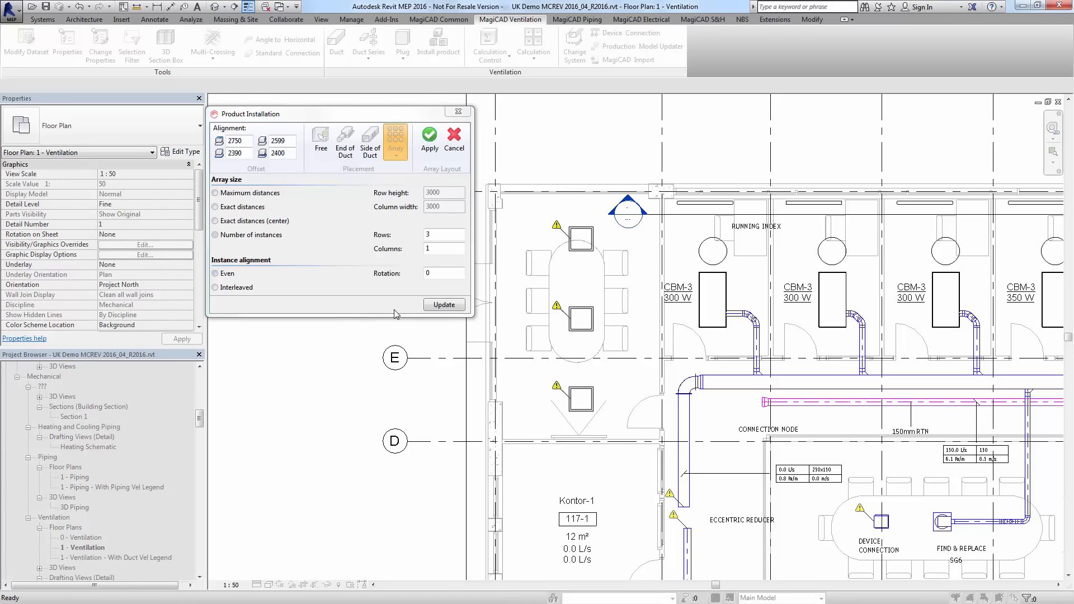
{"action": "left_click", "coordinate": [218, 234]}
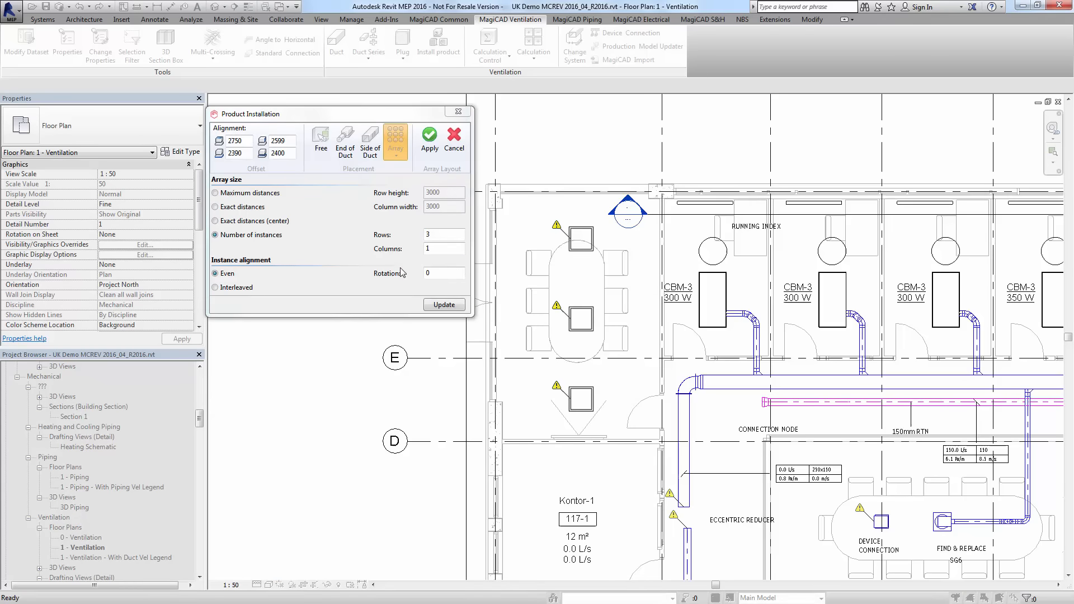
{"action": "mouse_move", "coordinate": [303, 201]}
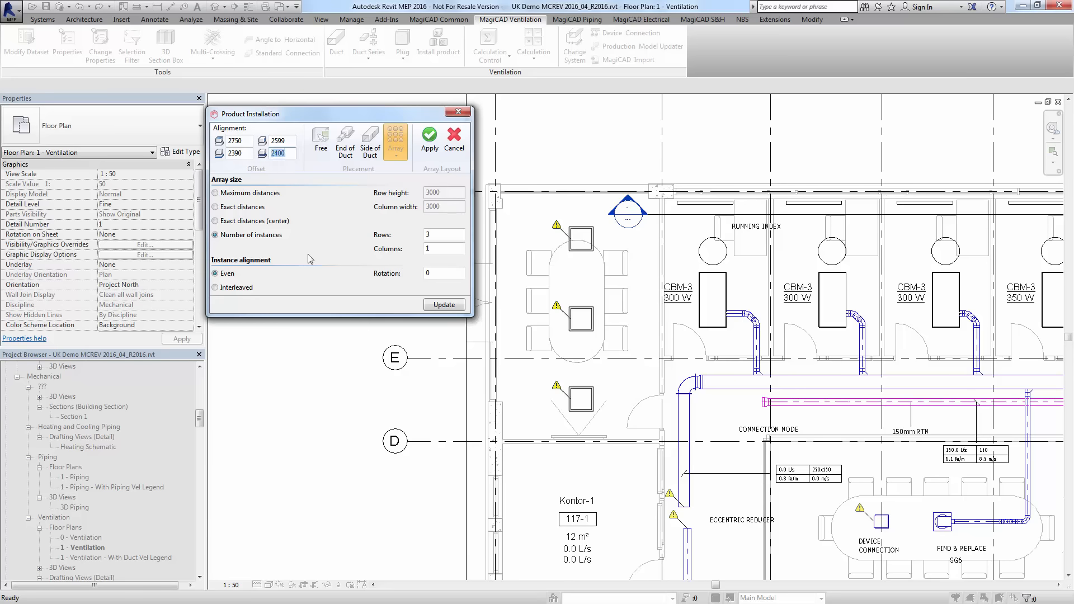
{"action": "mouse_move", "coordinate": [372, 161]}
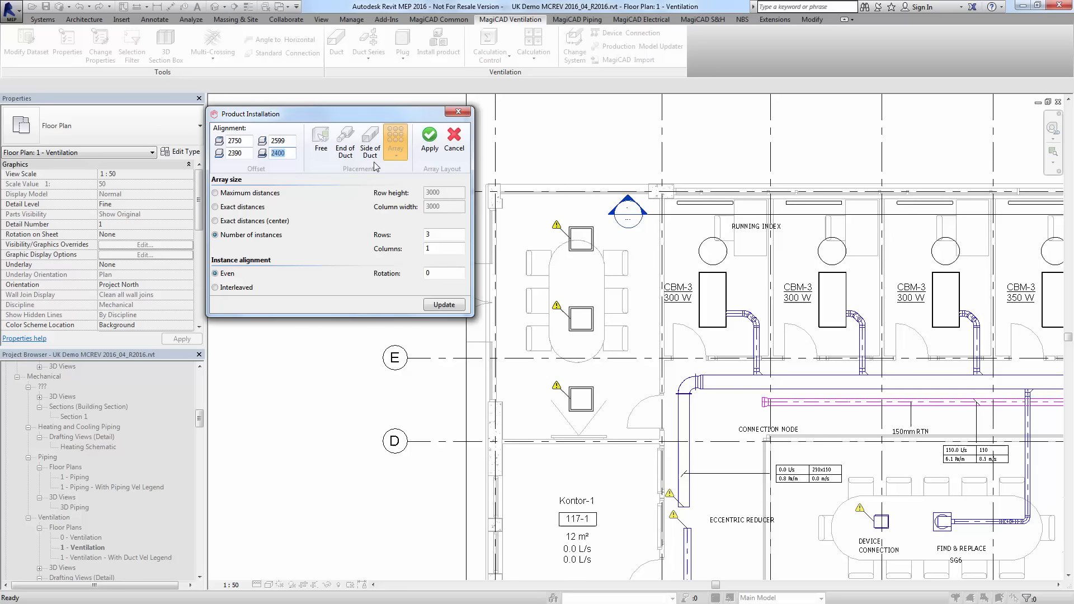
{"action": "mouse_move", "coordinate": [467, 226]}
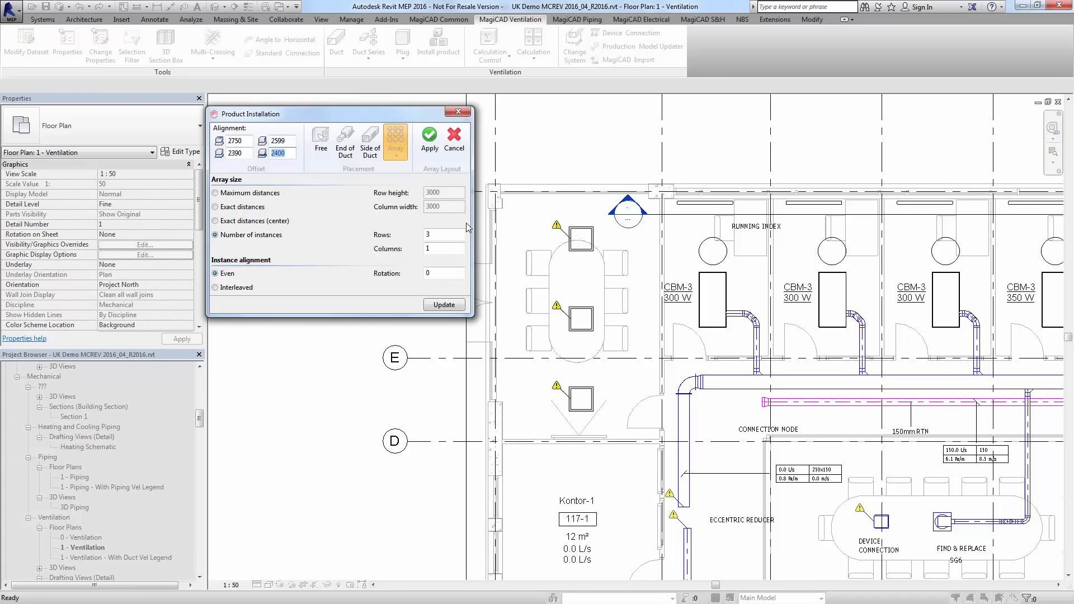
{"action": "mouse_move", "coordinate": [445, 234]}
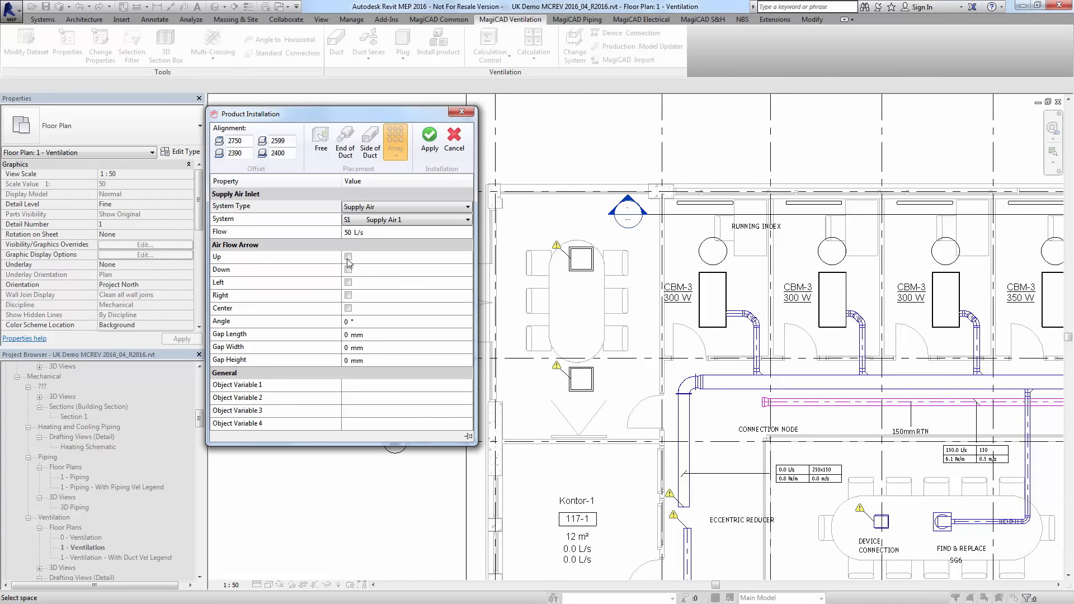
{"action": "mouse_move", "coordinate": [355, 326]}
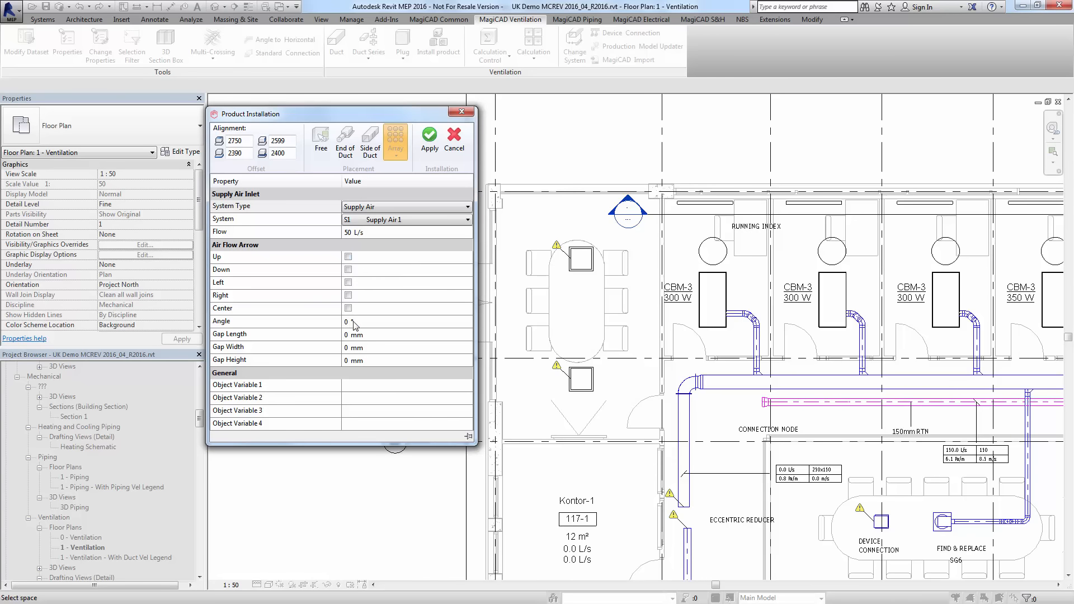
{"action": "mouse_move", "coordinate": [404, 373]}
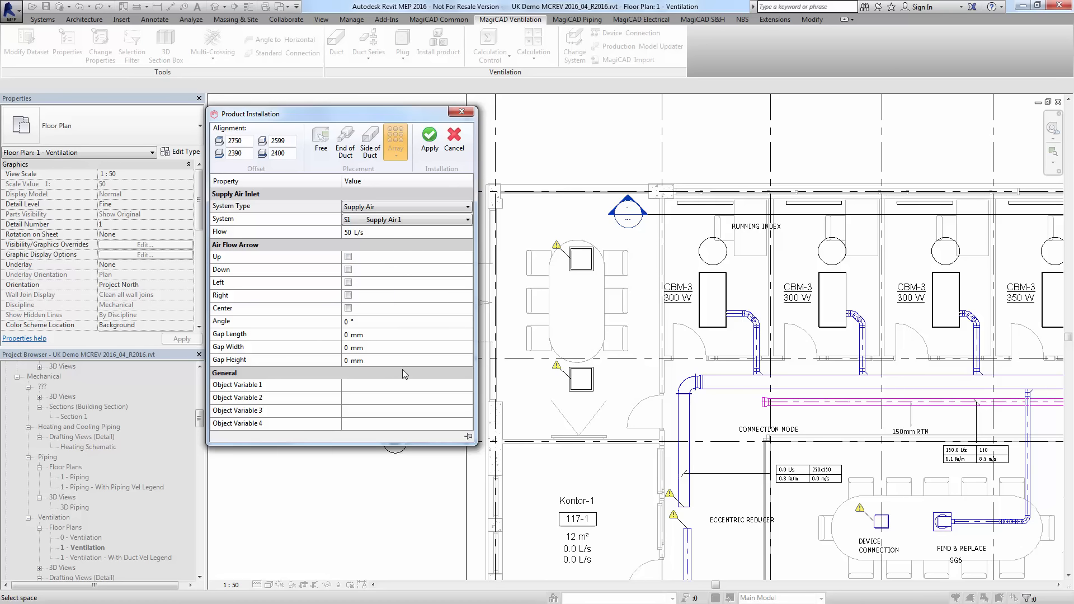
{"action": "mouse_move", "coordinate": [377, 329]}
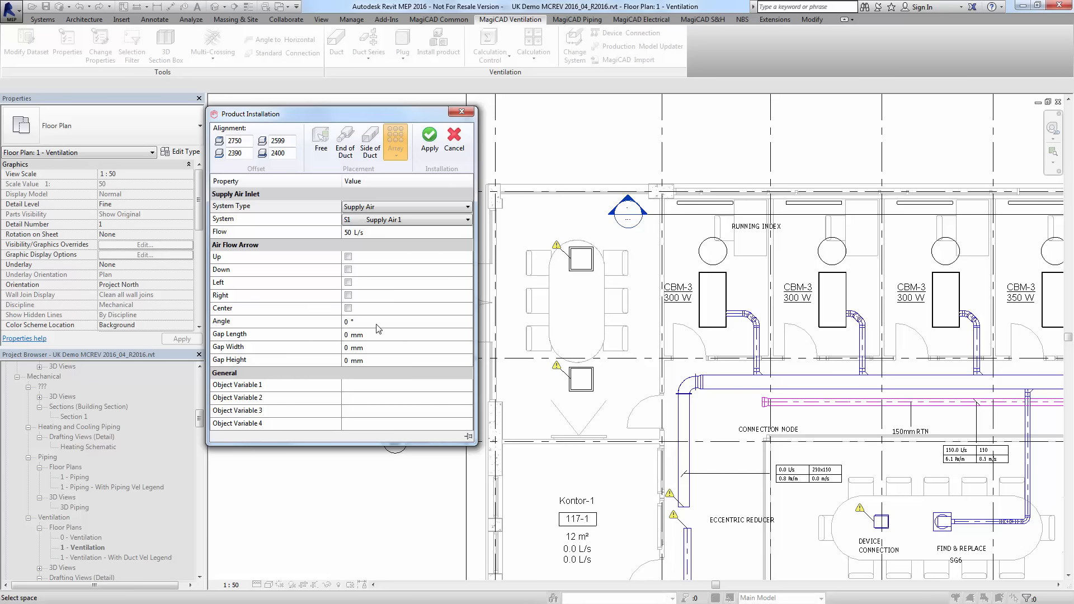
{"action": "mouse_move", "coordinate": [409, 123]}
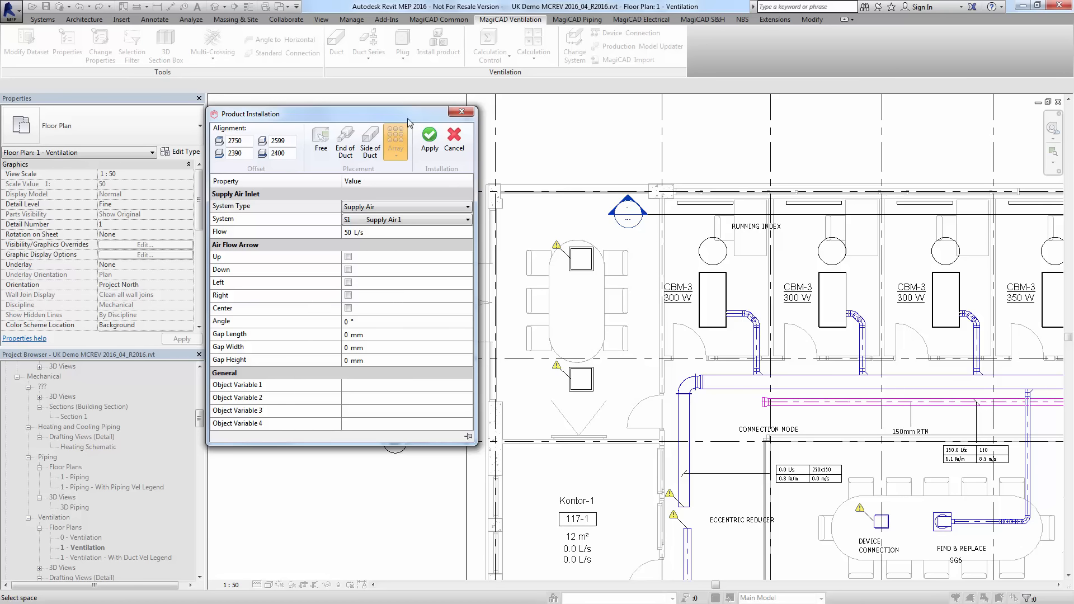
{"action": "mouse_move", "coordinate": [332, 442]}
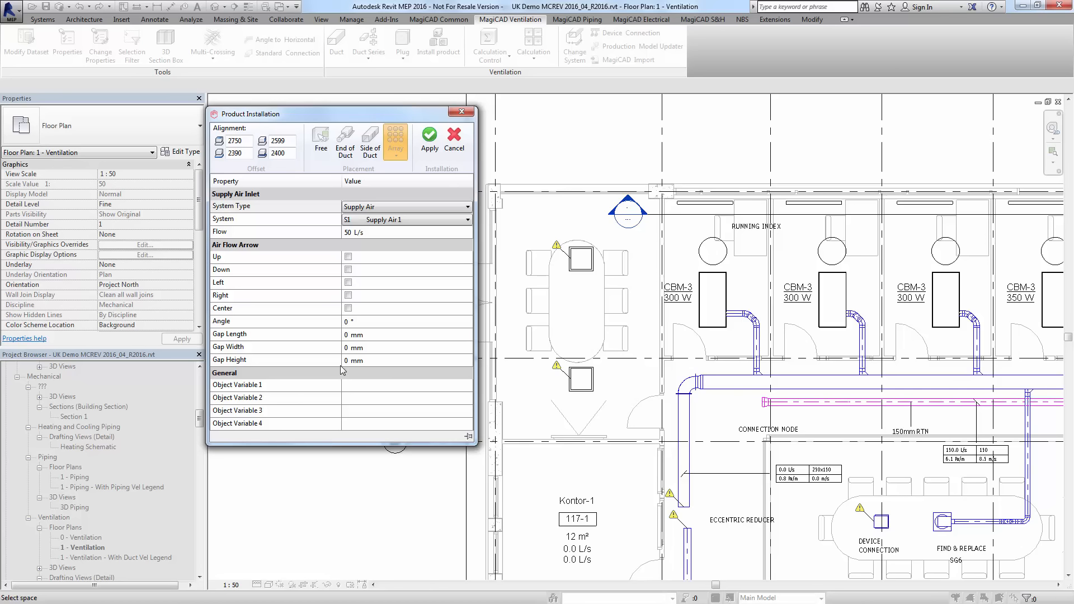
{"action": "mouse_move", "coordinate": [373, 381]}
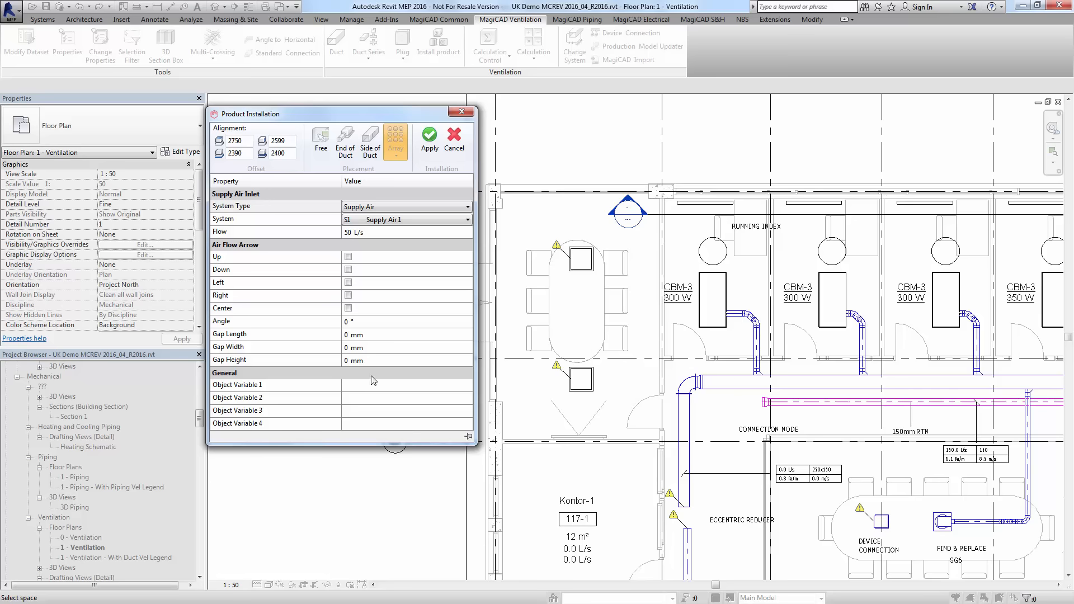
Apply the diffusers on Supply Air system S1 at 50 L/s flow
{"action": "left_click", "coordinate": [396, 141]}
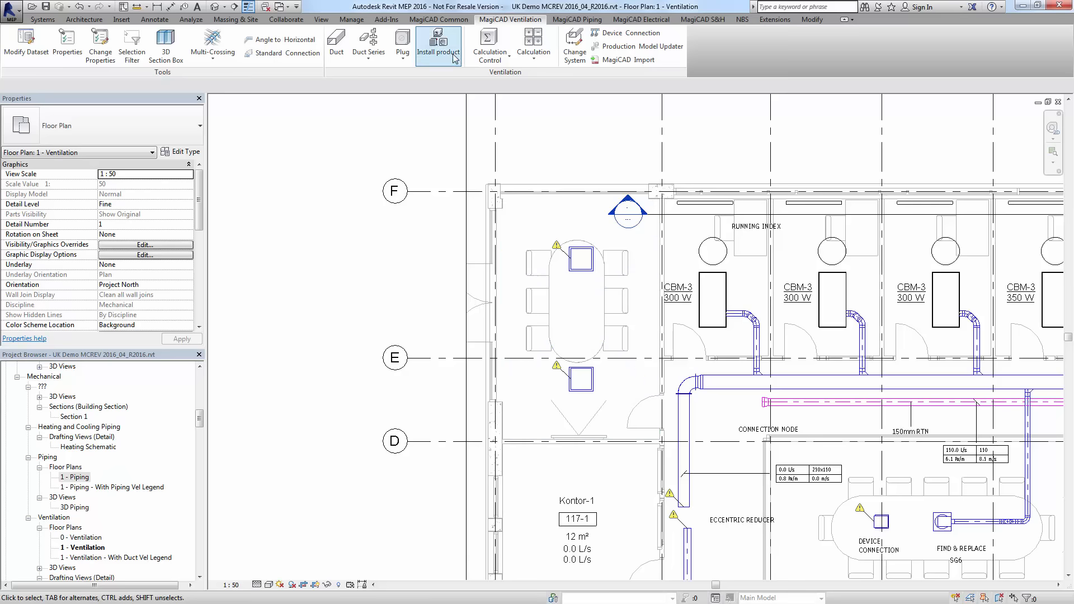
Switch to MagiCAD Piping, open the 1 - Piping floor plan and its product catalogue
{"action": "left_click", "coordinate": [576, 19]}
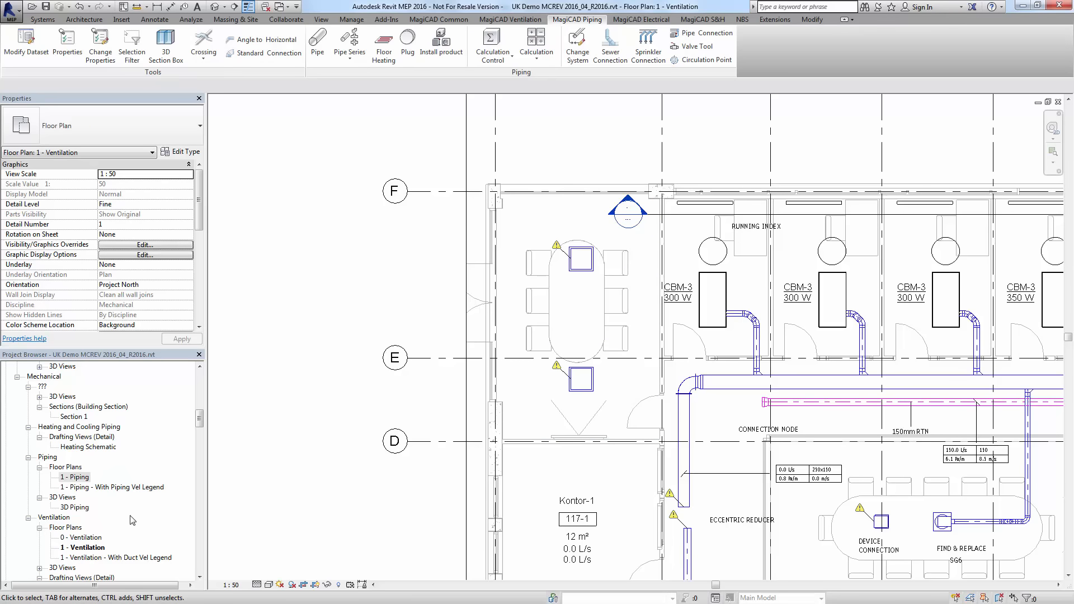
{"action": "double_click", "coordinate": [78, 477]}
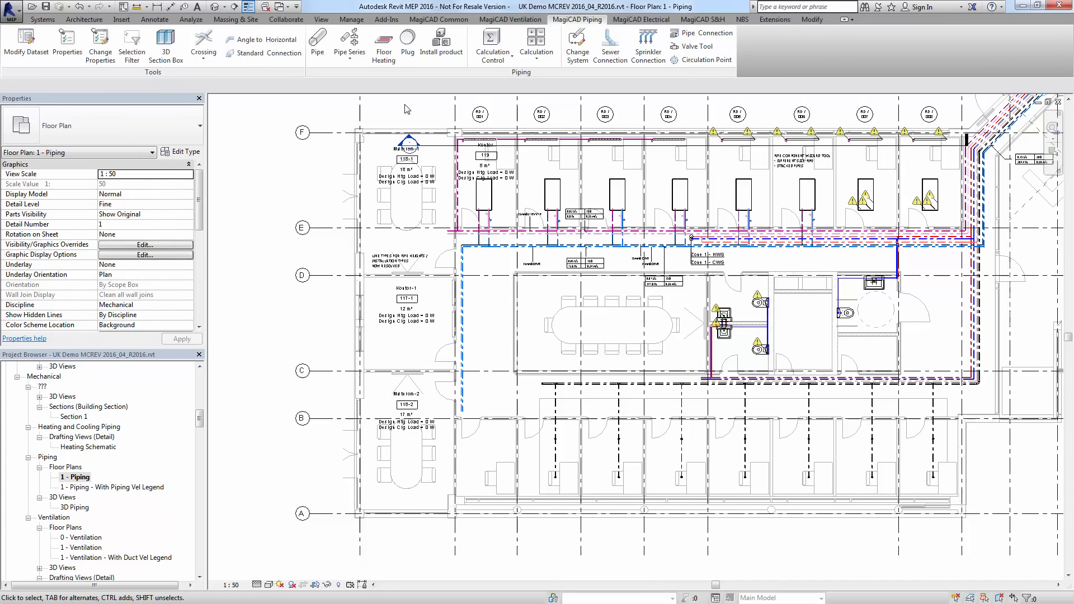
{"action": "left_click", "coordinate": [441, 44]}
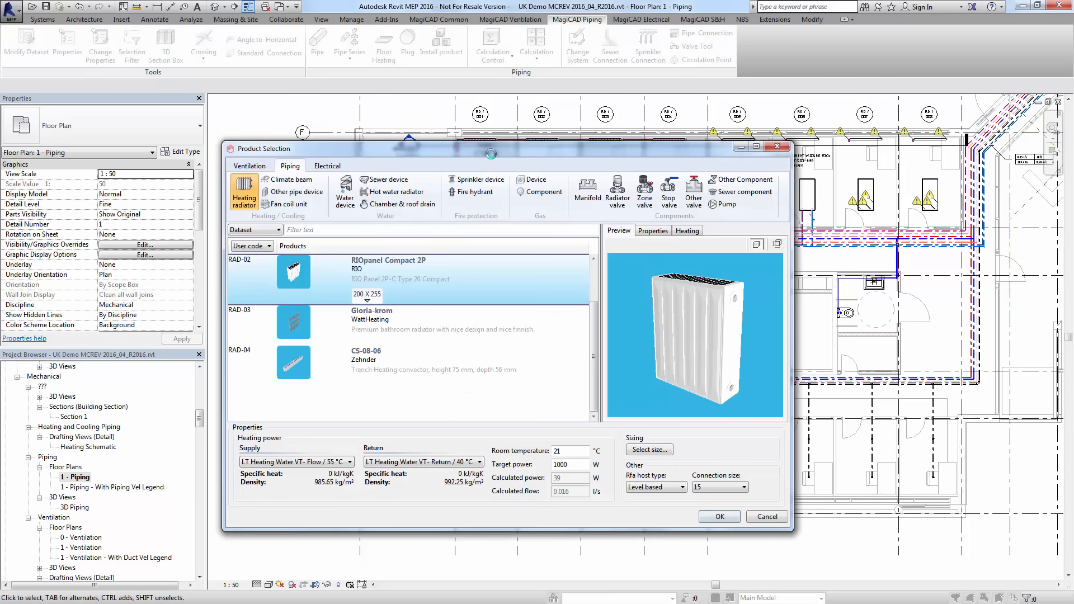
Confirm the RIOpanel Compact 2P at 900 × 355 on LTHW VT 80 °C flow, 60 °C return
{"action": "left_click", "coordinate": [367, 295]}
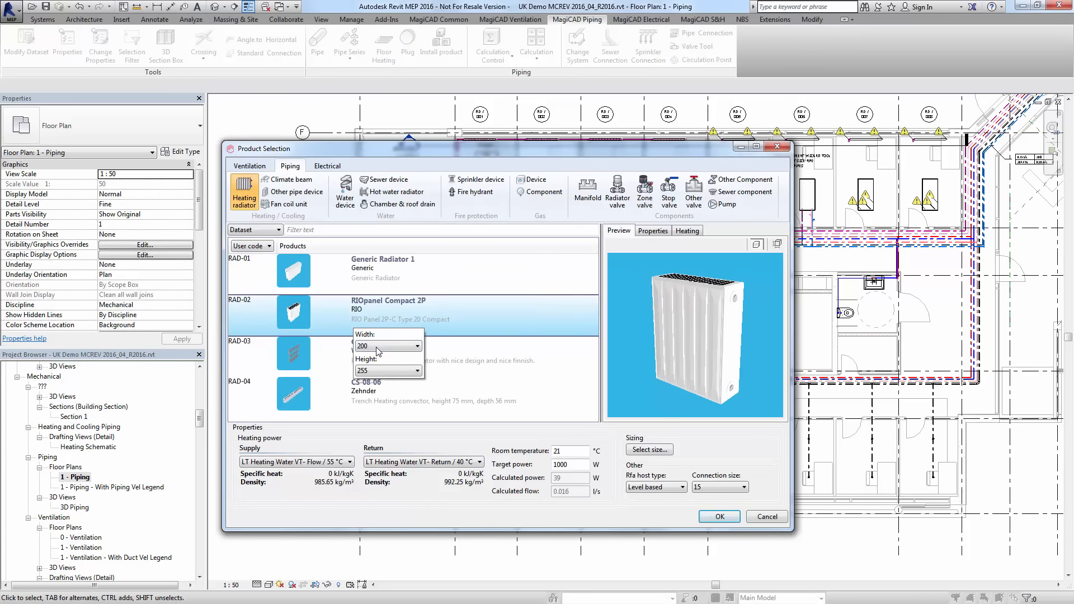
{"action": "left_click", "coordinate": [417, 345]}
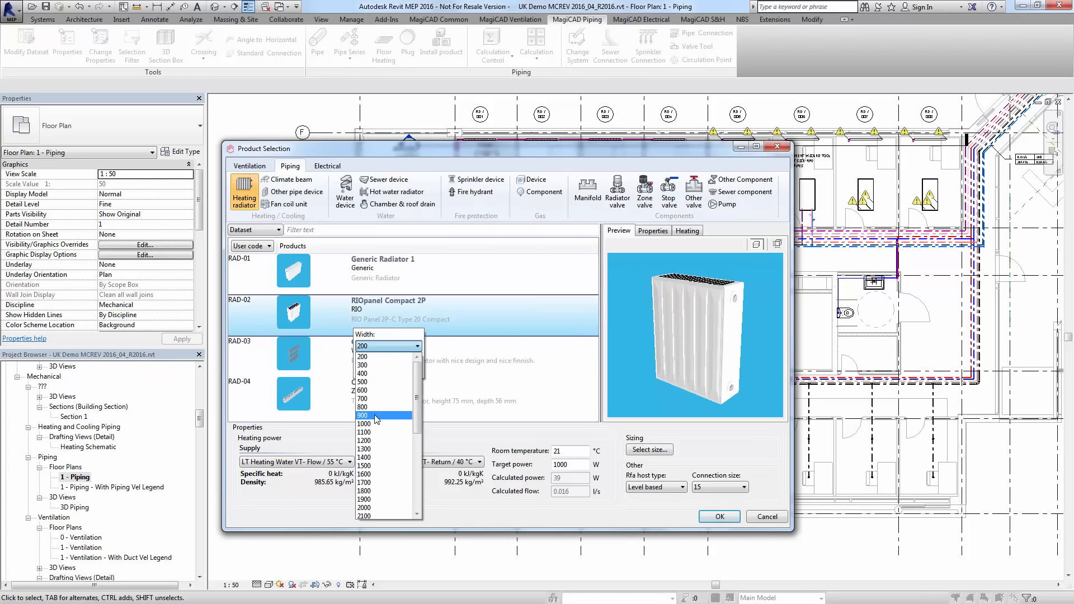
{"action": "left_click", "coordinate": [363, 416]}
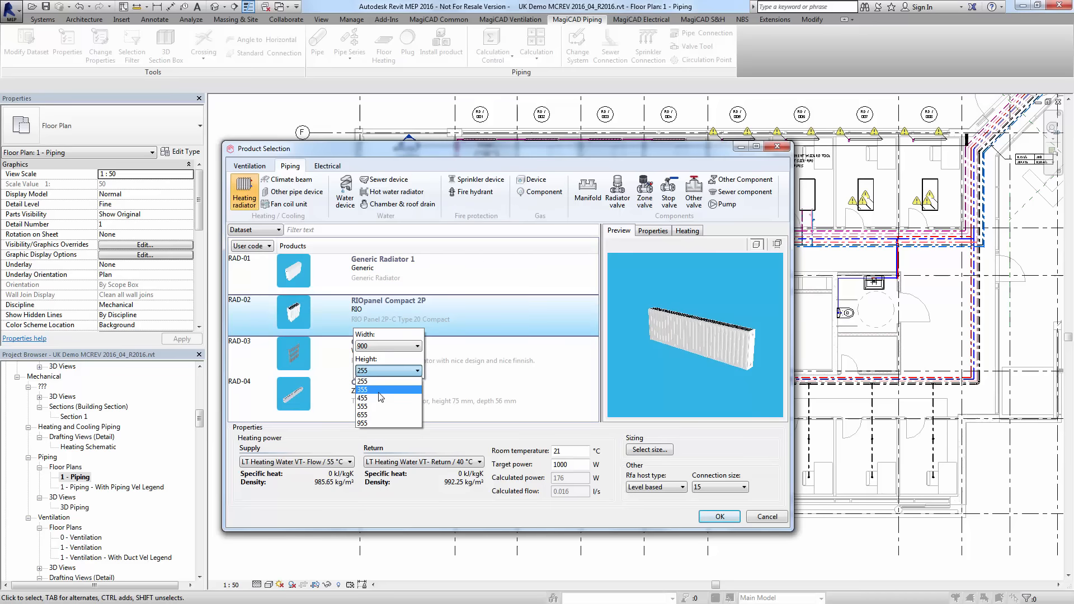
{"action": "left_click", "coordinate": [362, 389]}
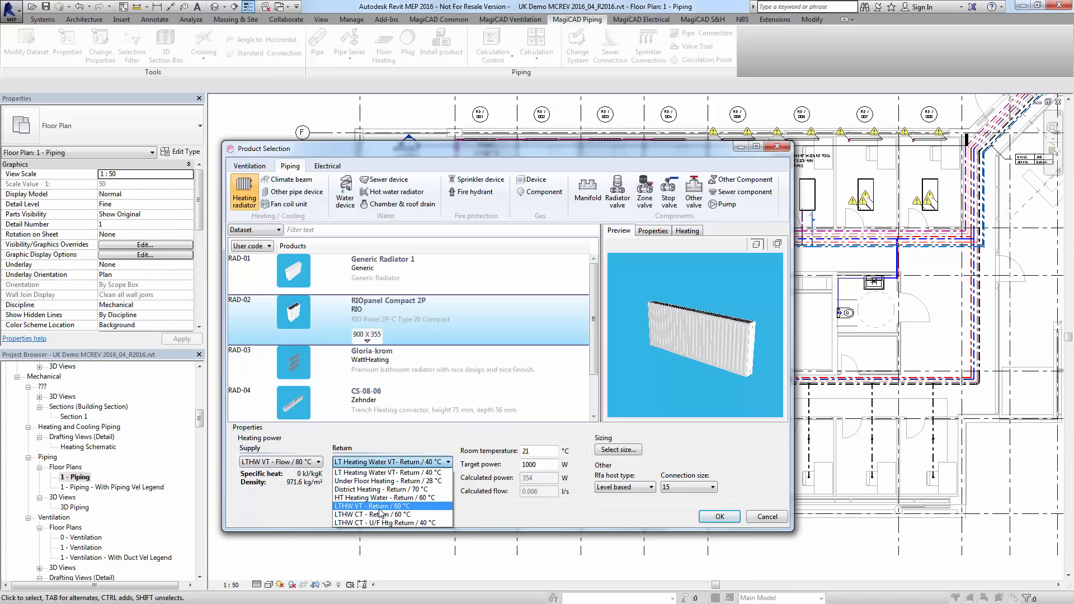
{"action": "left_click", "coordinate": [390, 506]}
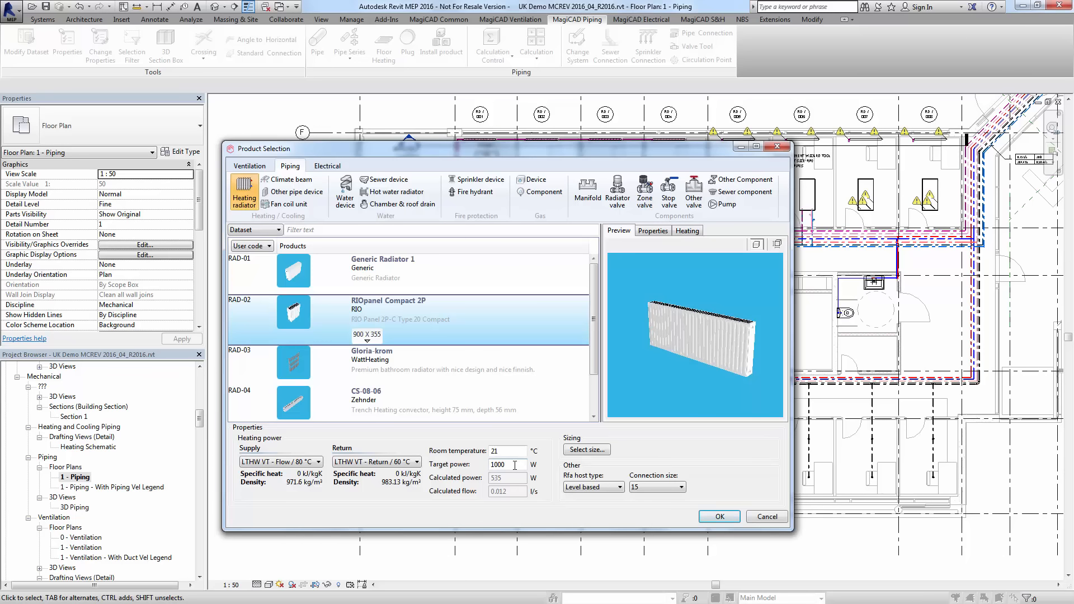
{"action": "triple_click", "coordinate": [505, 465]}
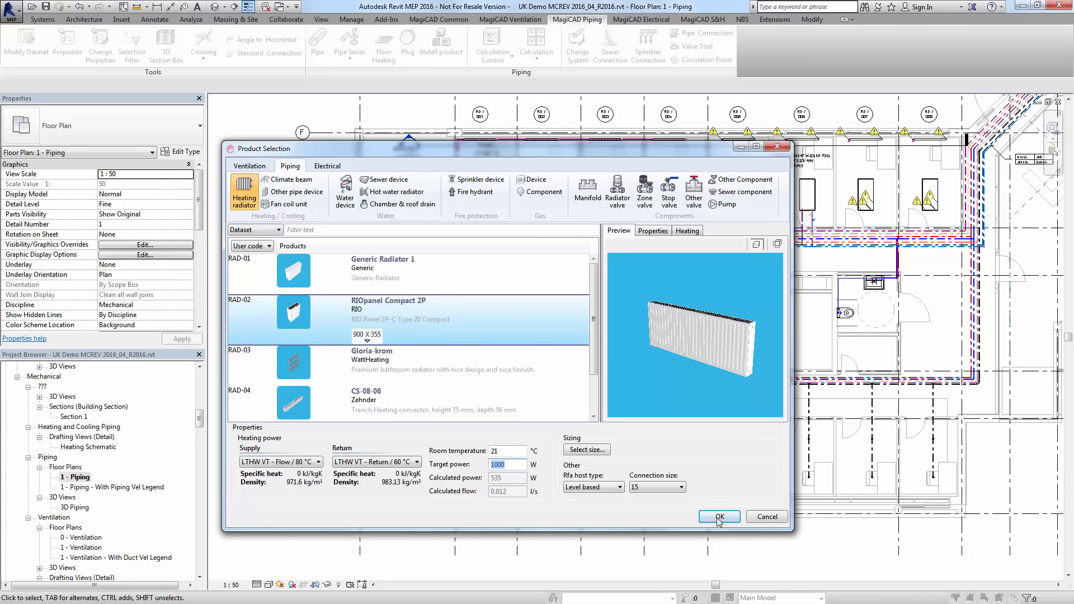
{"action": "left_click", "coordinate": [718, 517]}
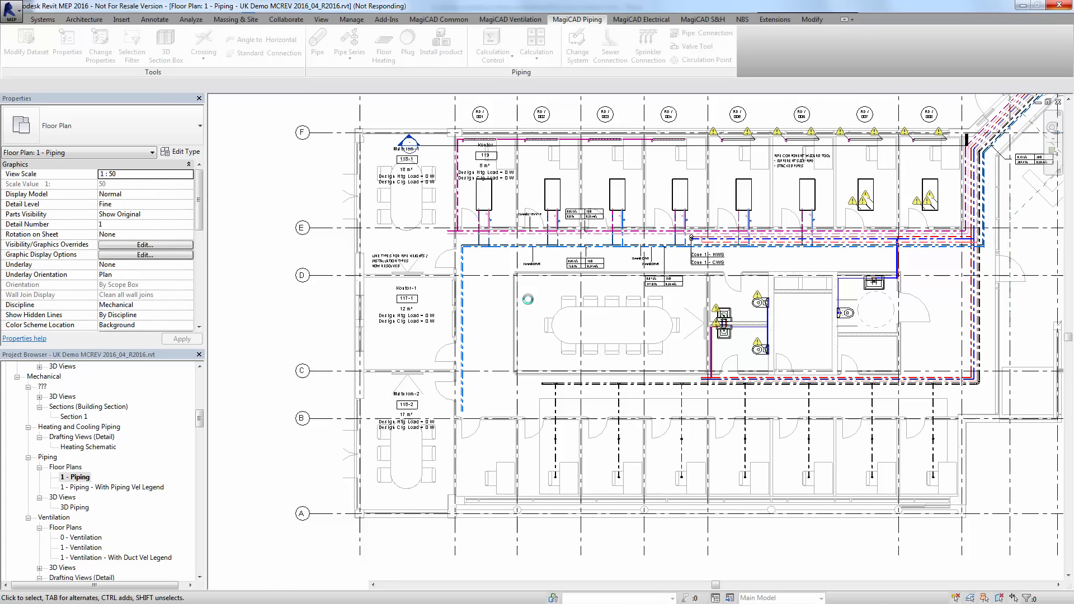
Place the radiator freely against the Kontor-1 wall and bring up its valve selection
{"action": "left_click", "coordinate": [441, 45]}
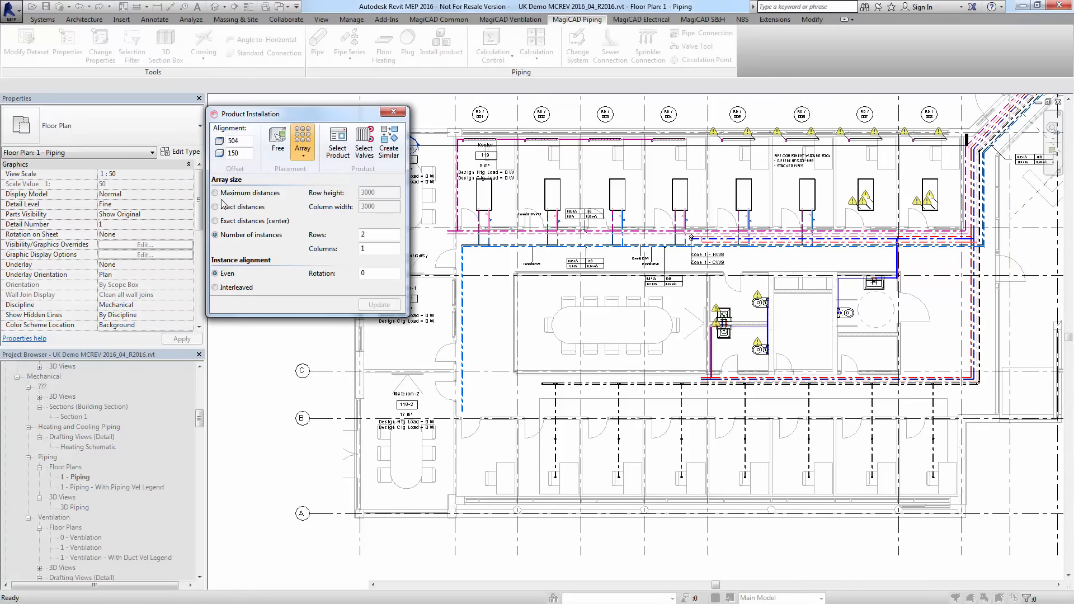
{"action": "left_click", "coordinate": [277, 140]}
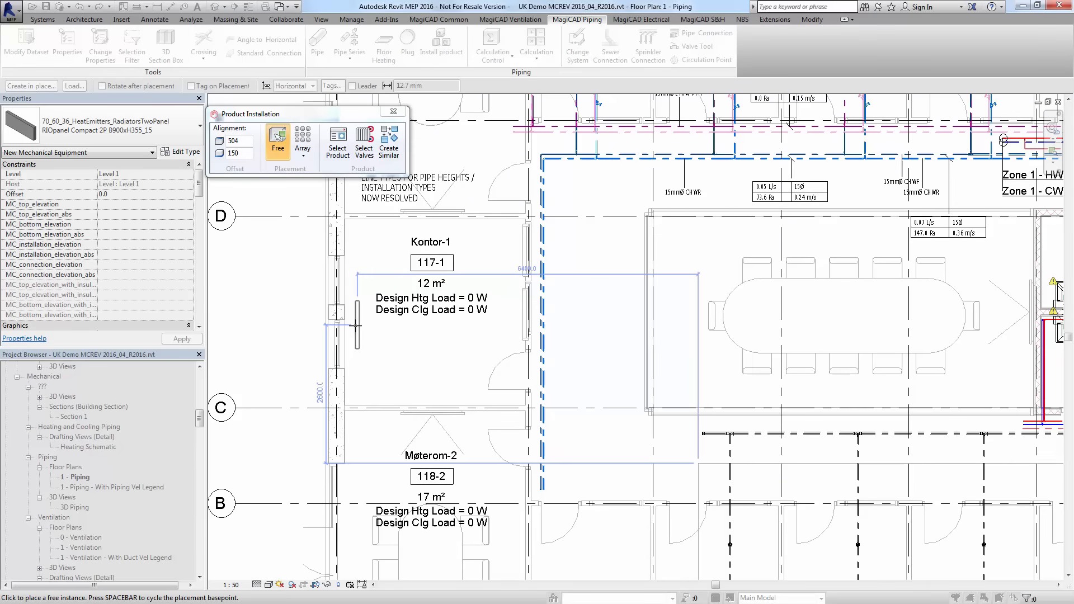
{"action": "left_click", "coordinate": [336, 143]}
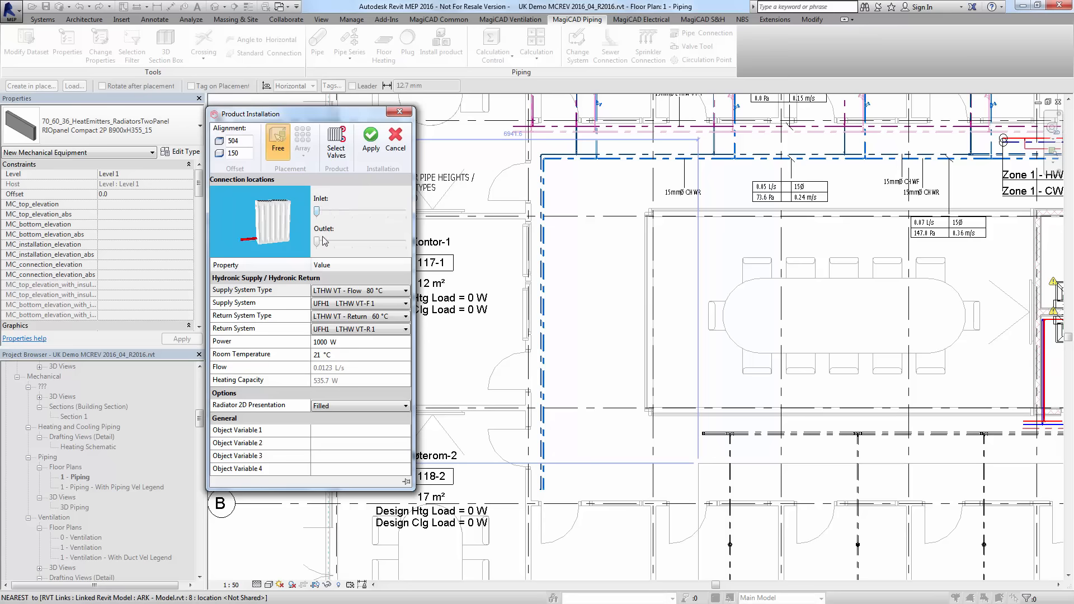
{"action": "mouse_move", "coordinate": [353, 241]}
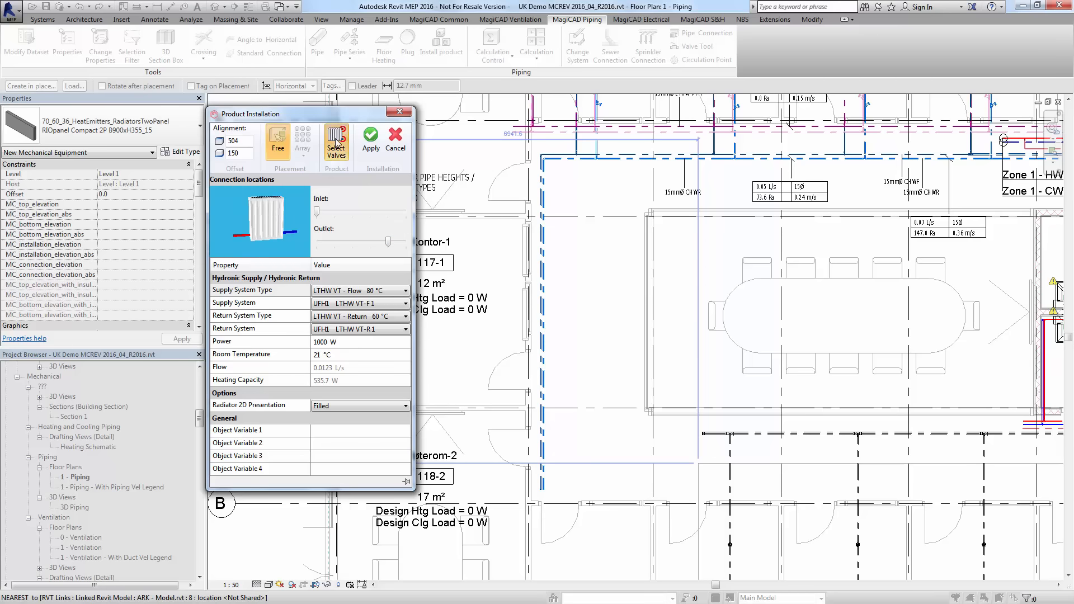
{"action": "left_click", "coordinate": [336, 141]}
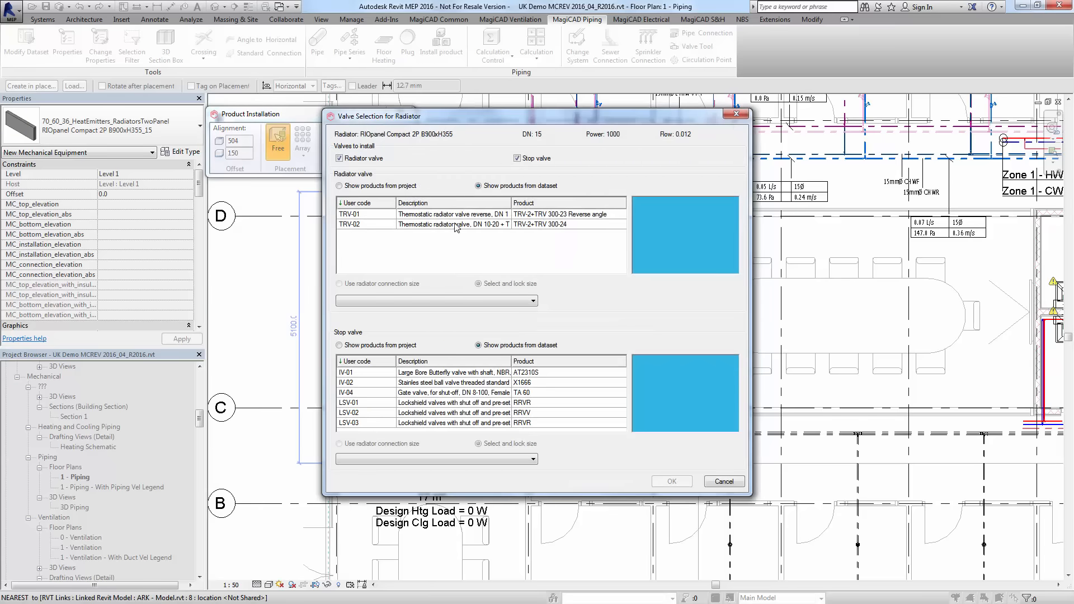
Fit the TRV-02 thermostatic valve and LSV-02 stop valve and confirm
{"action": "left_click", "coordinate": [451, 224]}
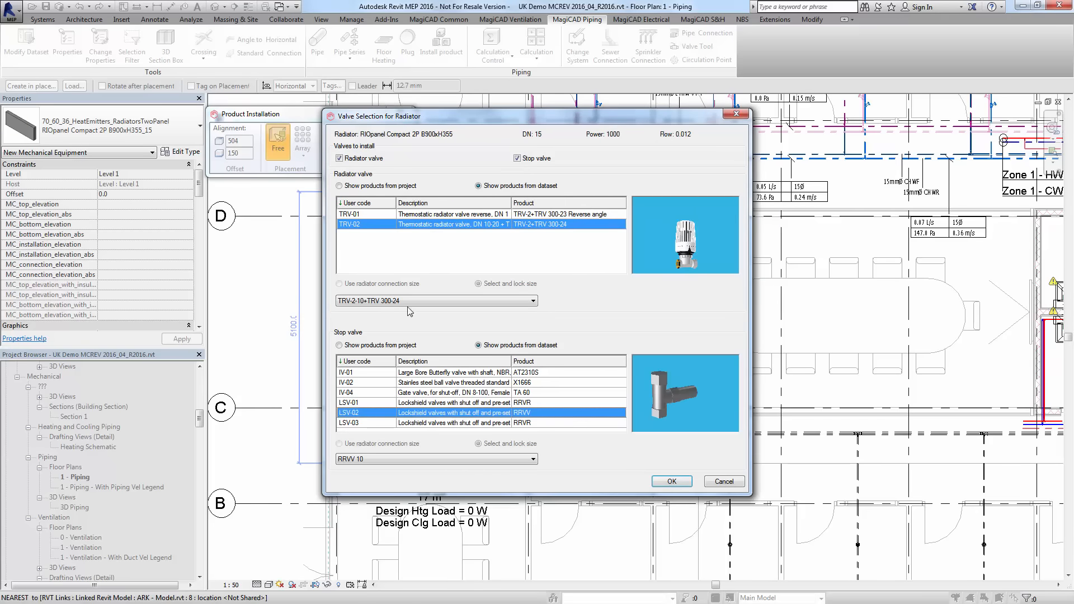
{"action": "left_click", "coordinate": [671, 481]}
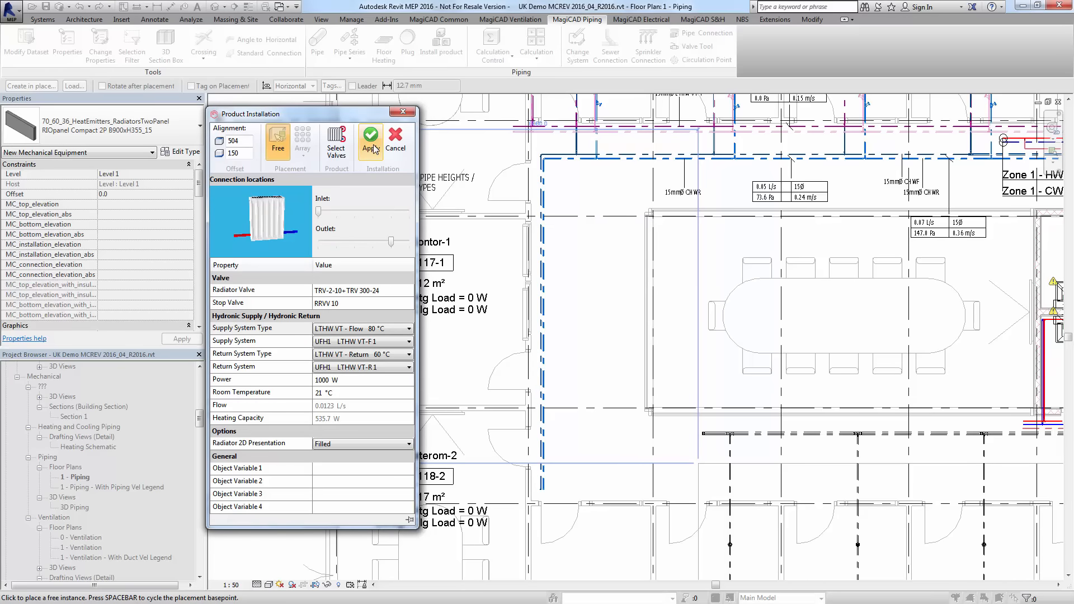
Apply the Product Installation to insert the radiator, then bring up the 1 - Lighting floor plan
{"action": "left_click", "coordinate": [370, 141]}
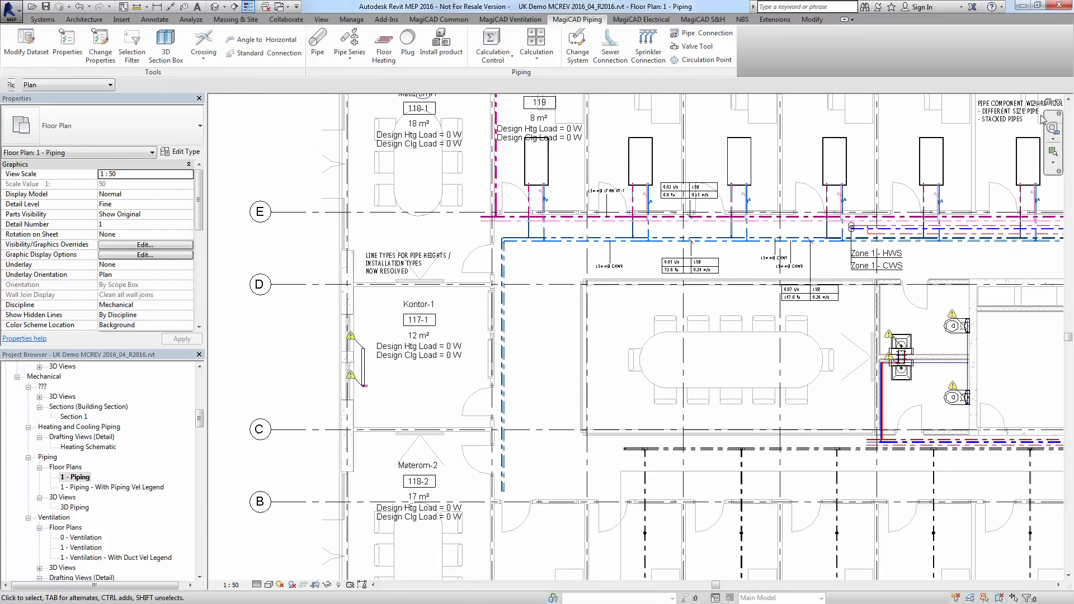
{"action": "double_click", "coordinate": [84, 547]}
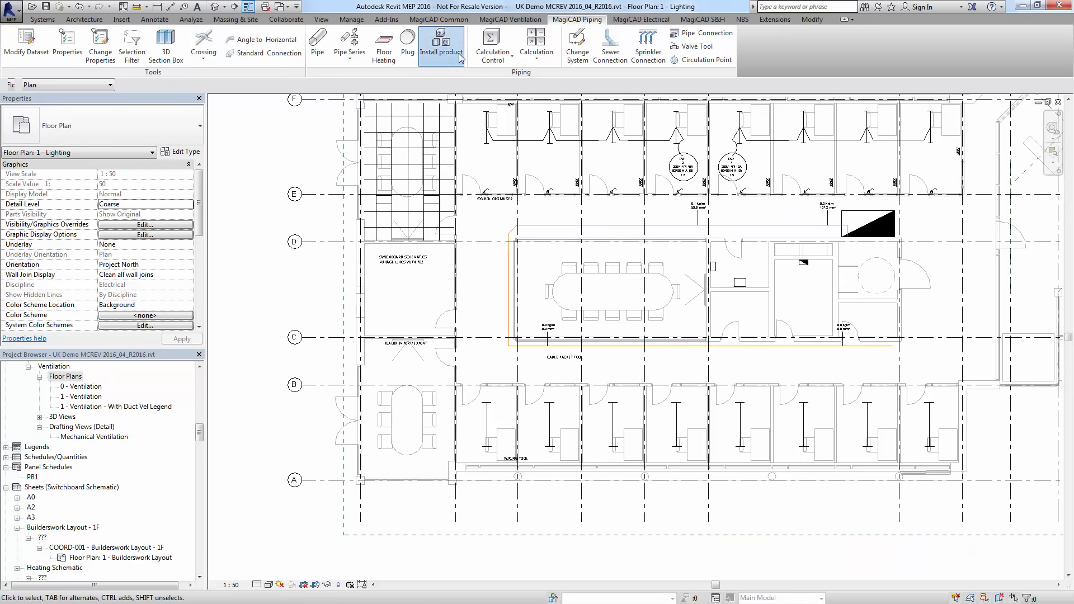
Pick the Arena 2000 luminaire from Electrical > Luminaire and place it west of the meeting room
{"action": "left_click", "coordinate": [441, 45]}
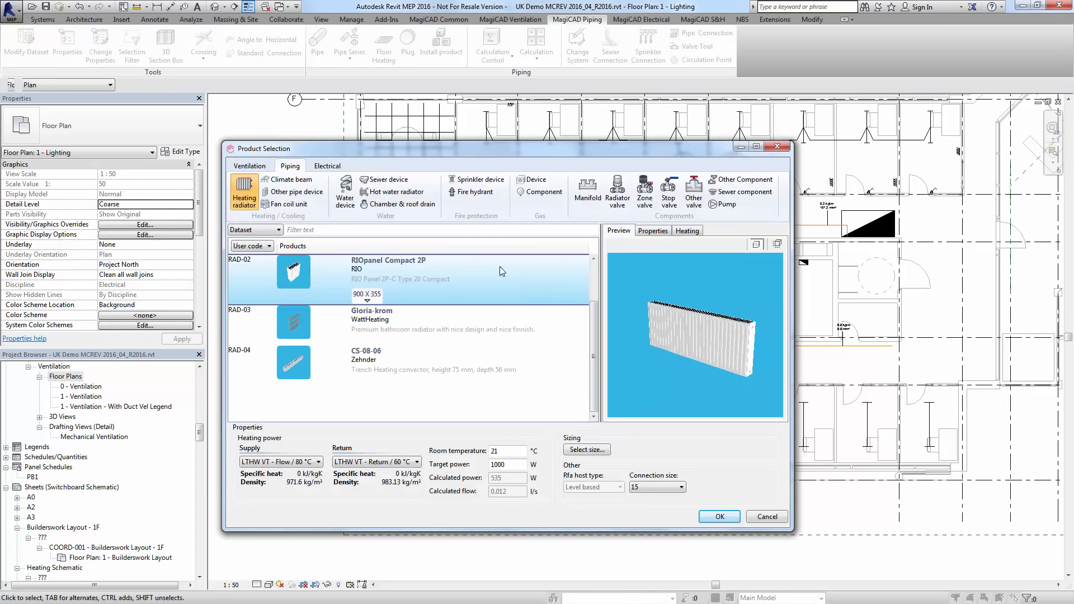
{"action": "left_click", "coordinate": [327, 165]}
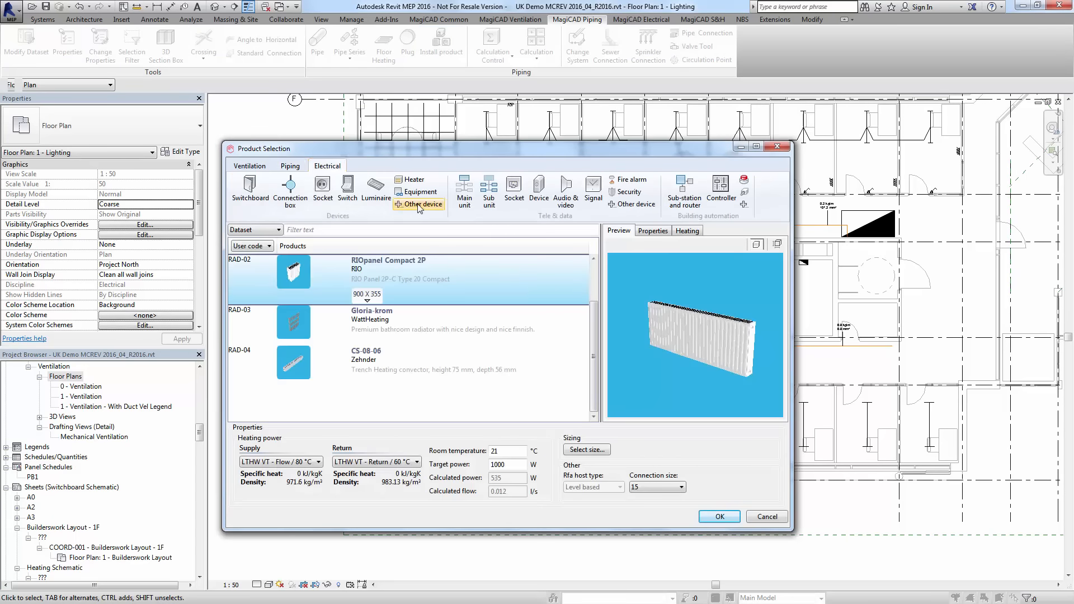
{"action": "left_click", "coordinate": [375, 190]}
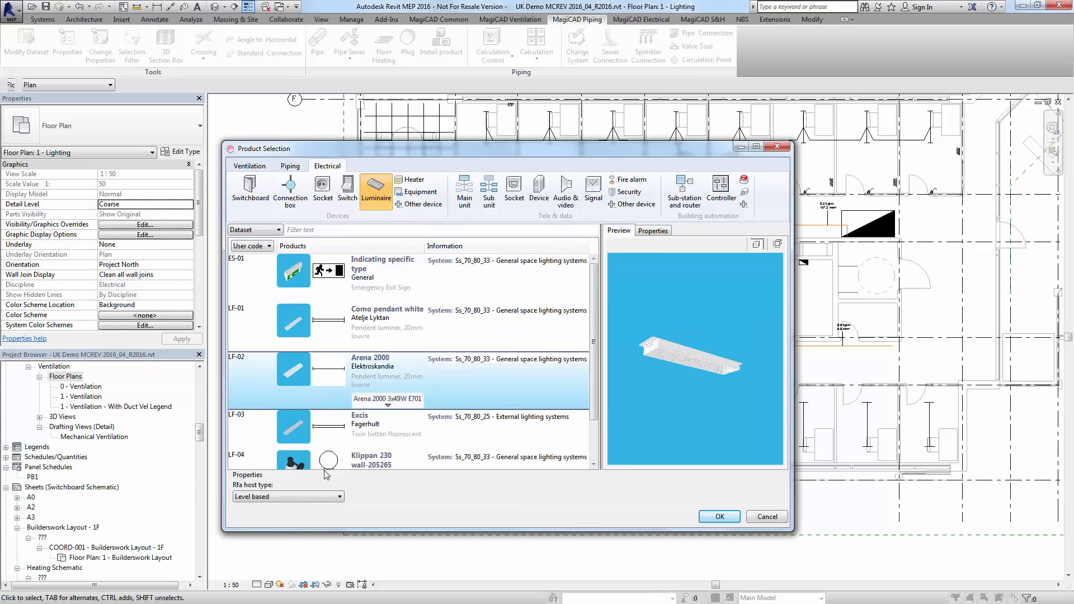
{"action": "mouse_move", "coordinate": [425, 519]}
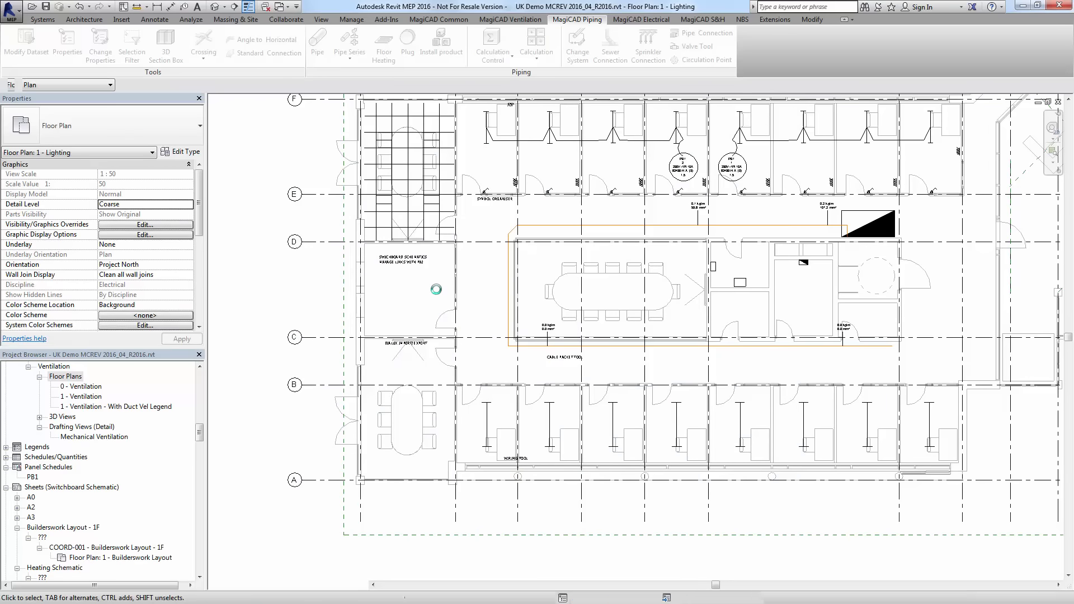
{"action": "mouse_move", "coordinate": [259, 335]}
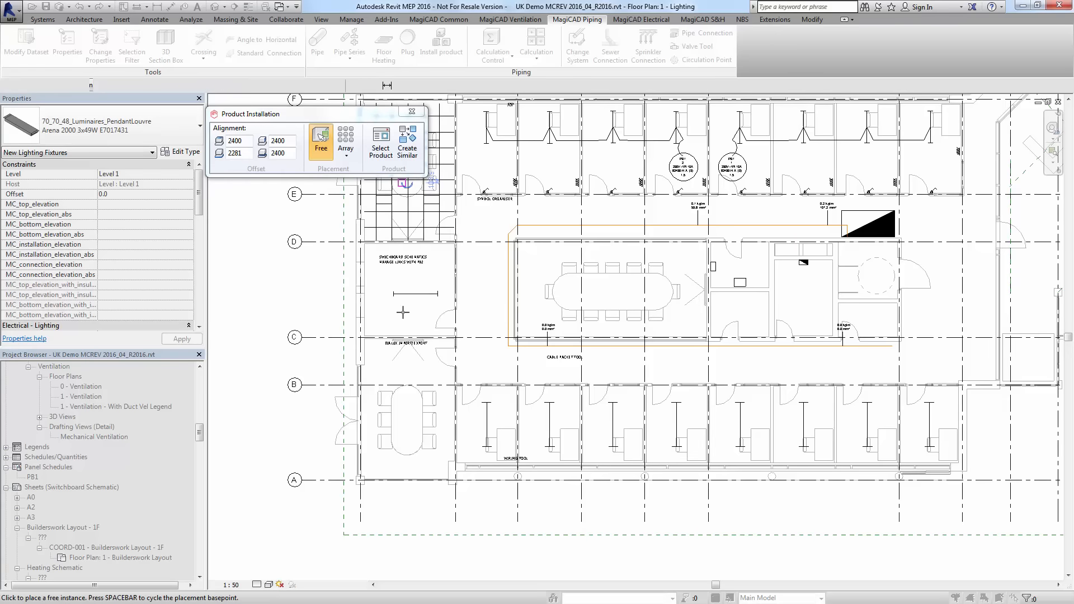
{"action": "left_click", "coordinate": [412, 111]}
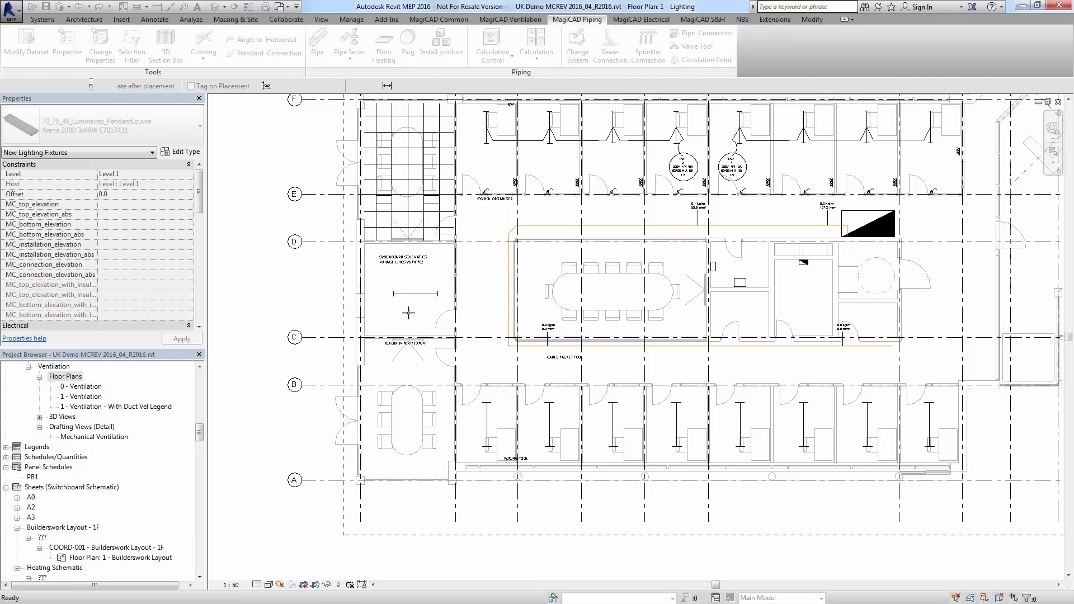
Finish luminaire placement and bring up the 1 - Ventilation floor plan
{"action": "left_click", "coordinate": [469, 357]}
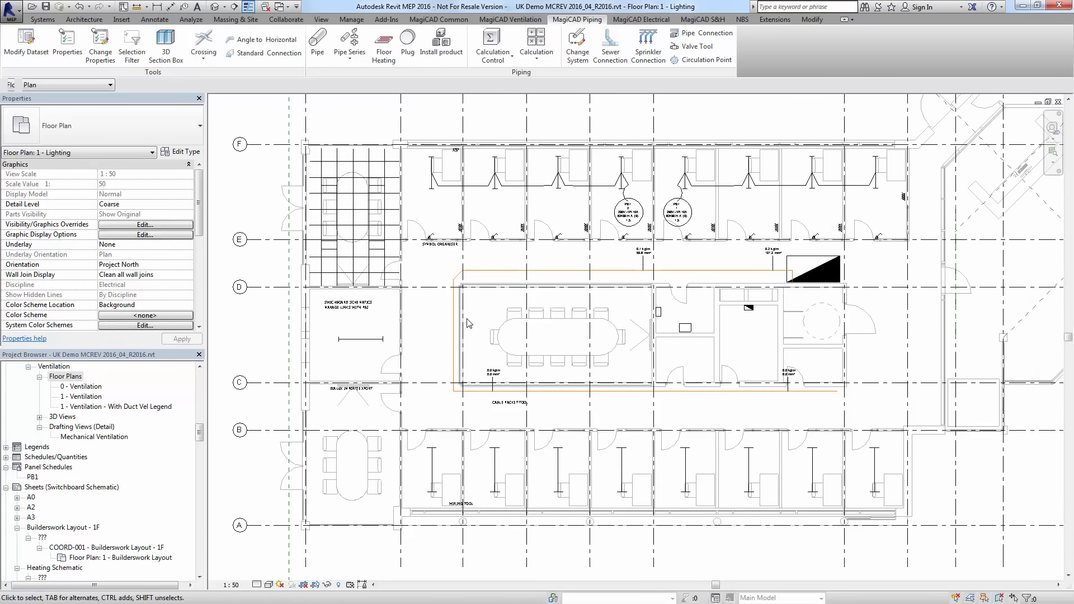
{"action": "mouse_move", "coordinate": [476, 255]}
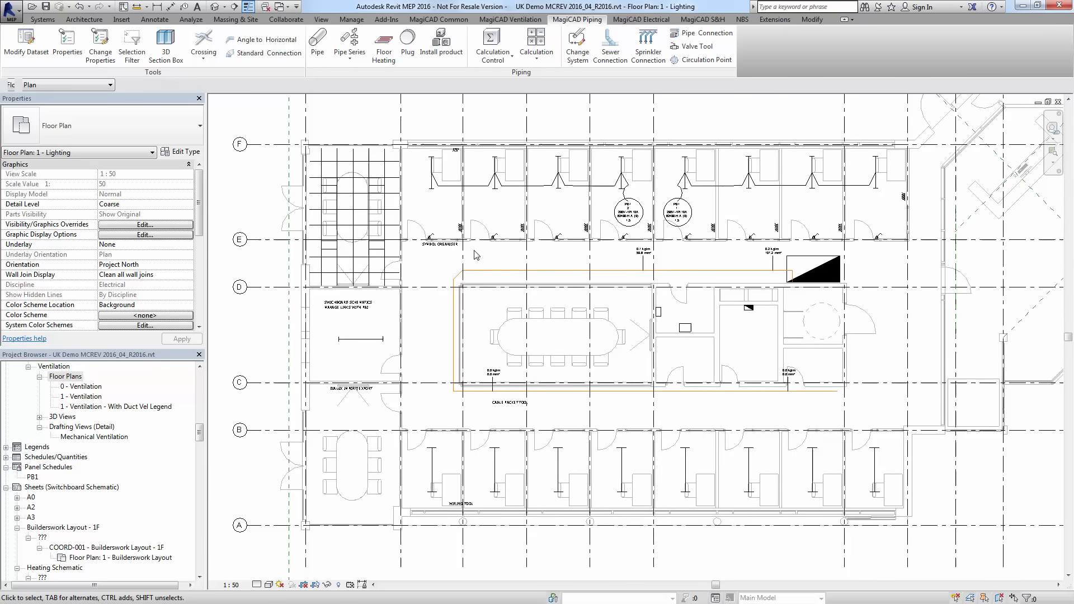
{"action": "mouse_move", "coordinate": [87, 406]}
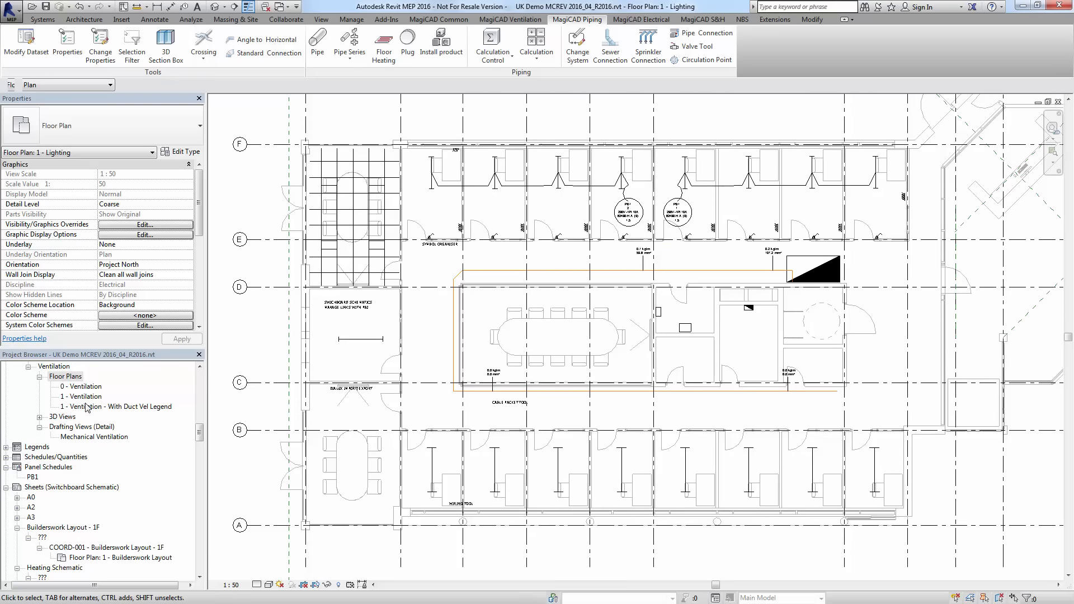
{"action": "double_click", "coordinate": [84, 396]}
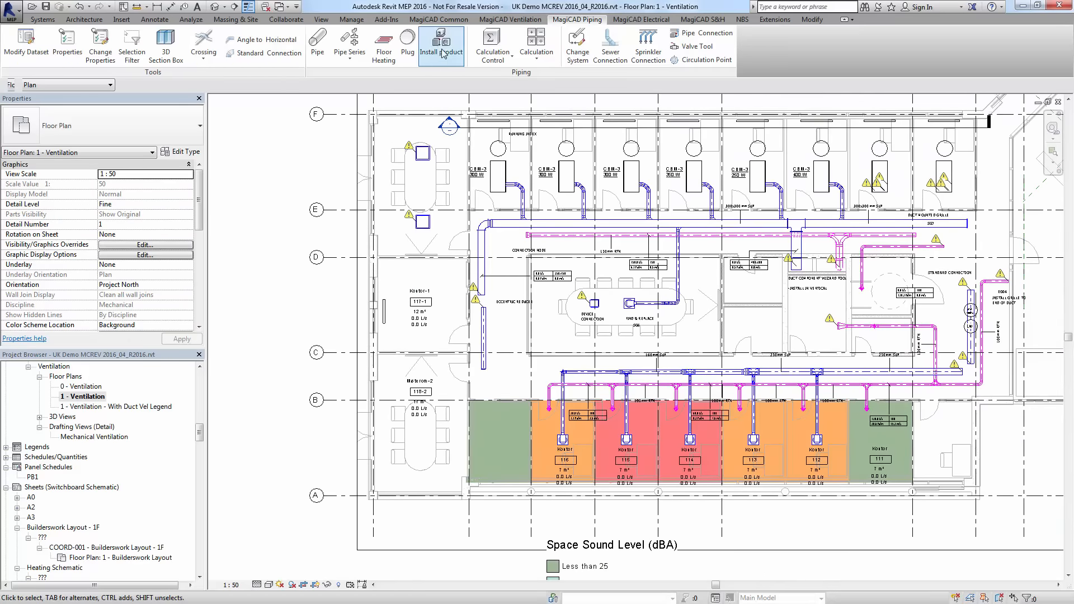
List the Ventilation fan products and bring up the HRU-01 dataset properties
{"action": "left_click", "coordinate": [441, 43]}
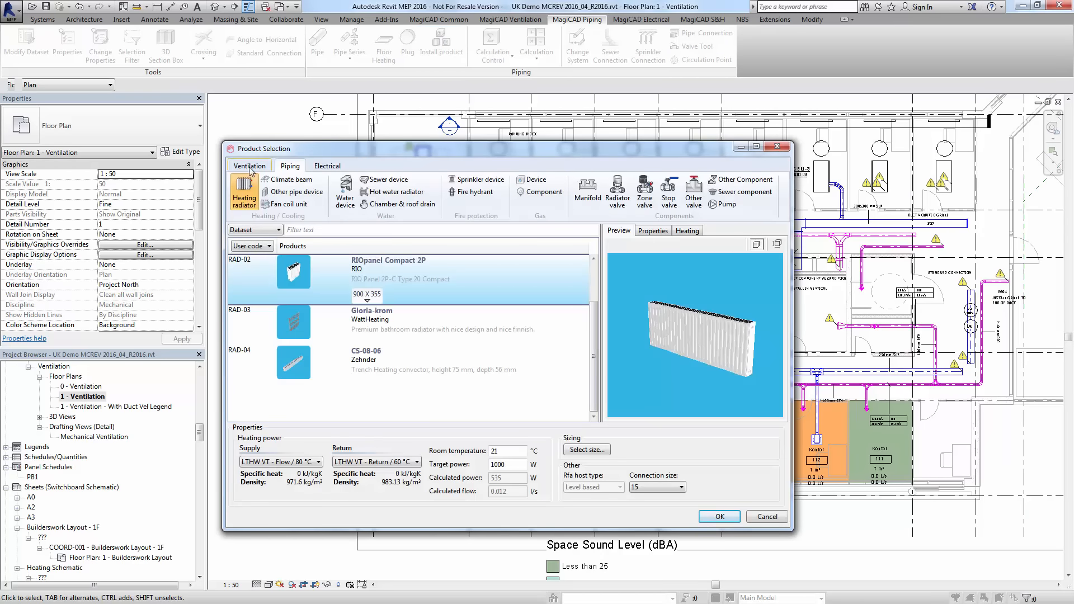
{"action": "left_click", "coordinate": [248, 165]}
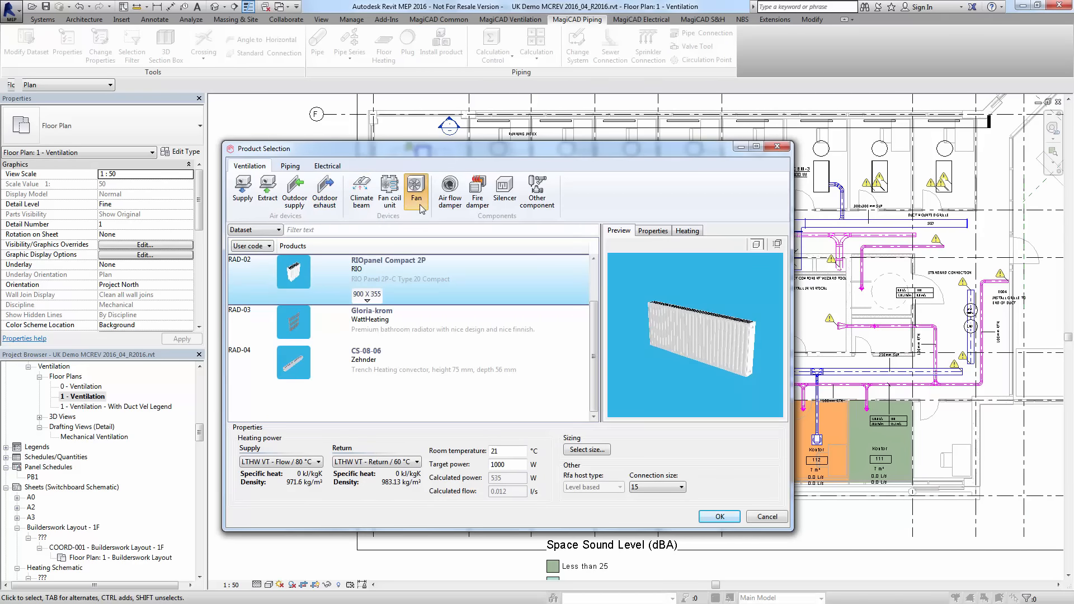
{"action": "left_click", "coordinate": [417, 188]}
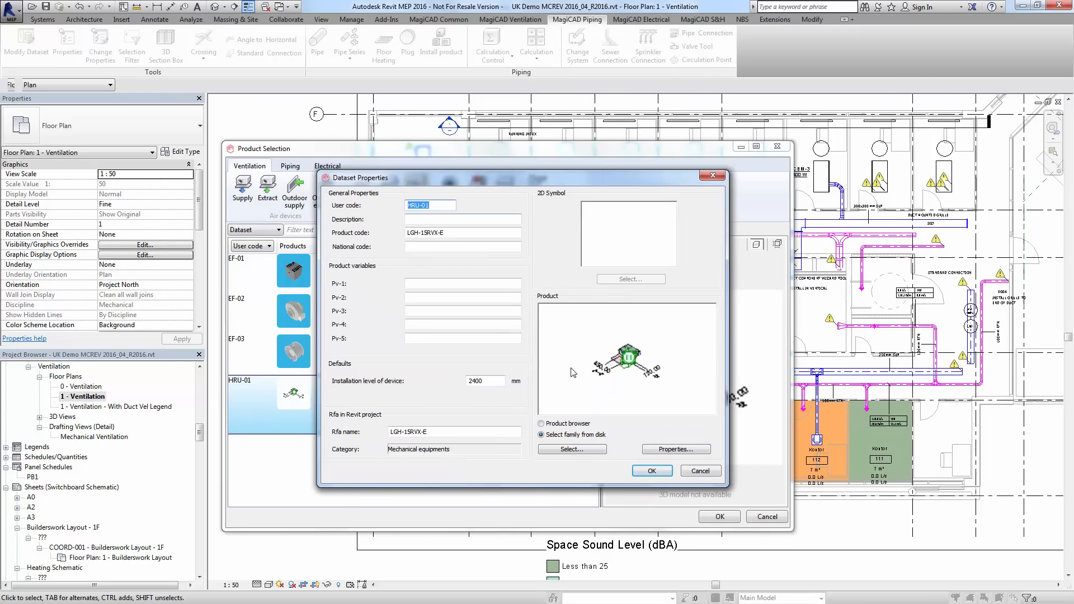
{"action": "left_click", "coordinate": [542, 423]}
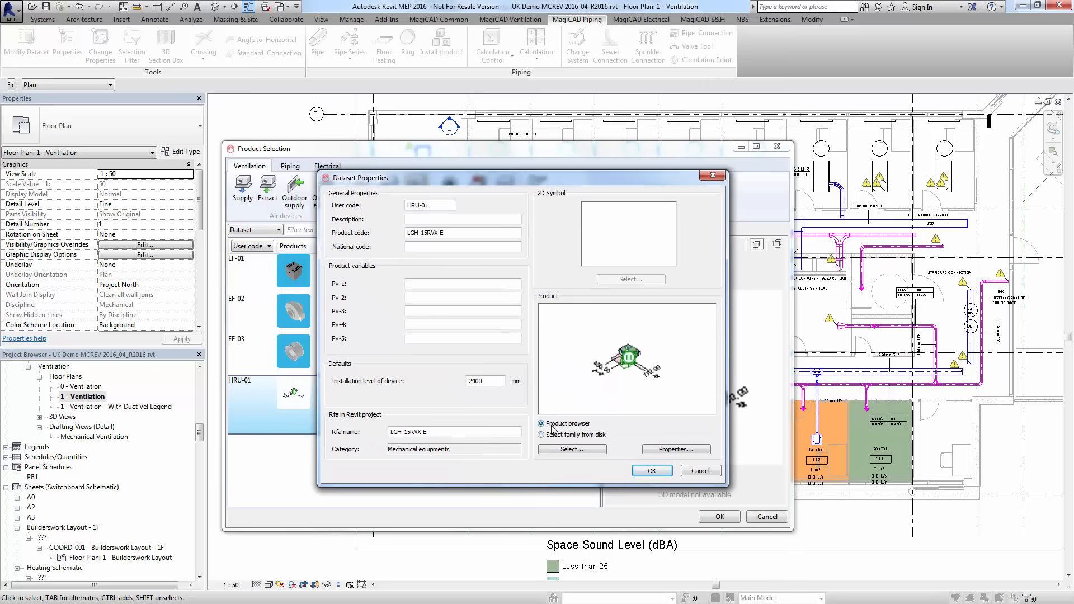
Assign the LGH-15RVX-E.rfa Mitsubishi family from disk to the HRU-01 entry
{"action": "left_click", "coordinate": [542, 434]}
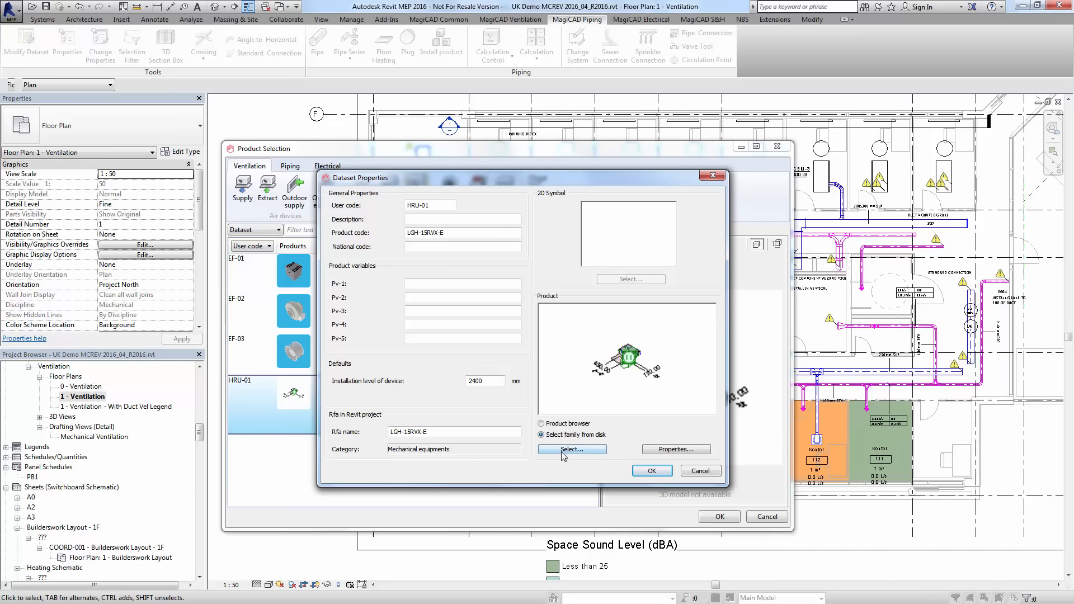
{"action": "left_click", "coordinate": [570, 449]}
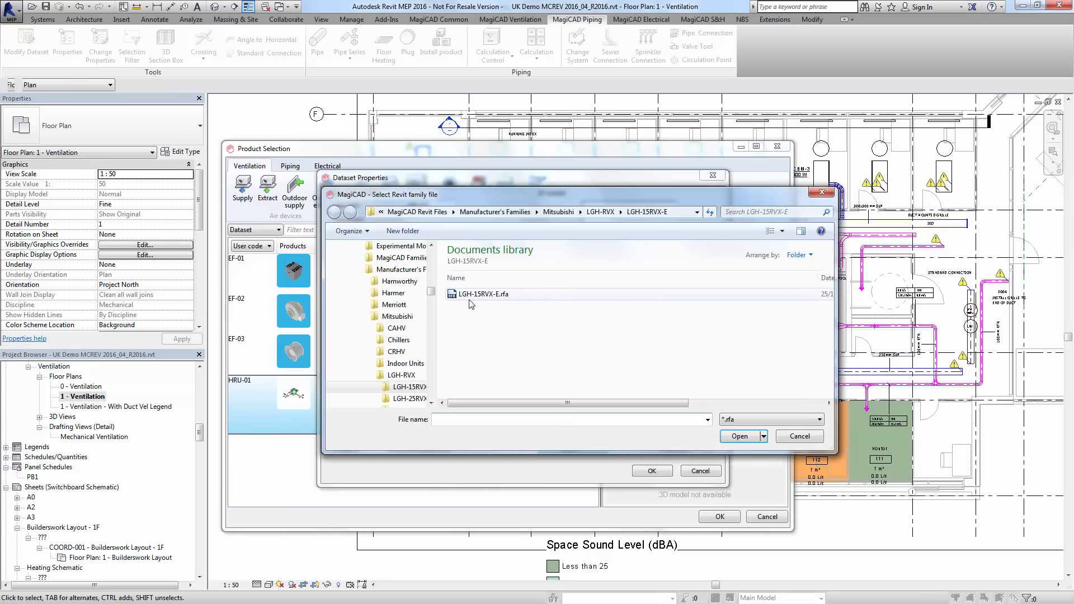
{"action": "left_click", "coordinate": [481, 293]}
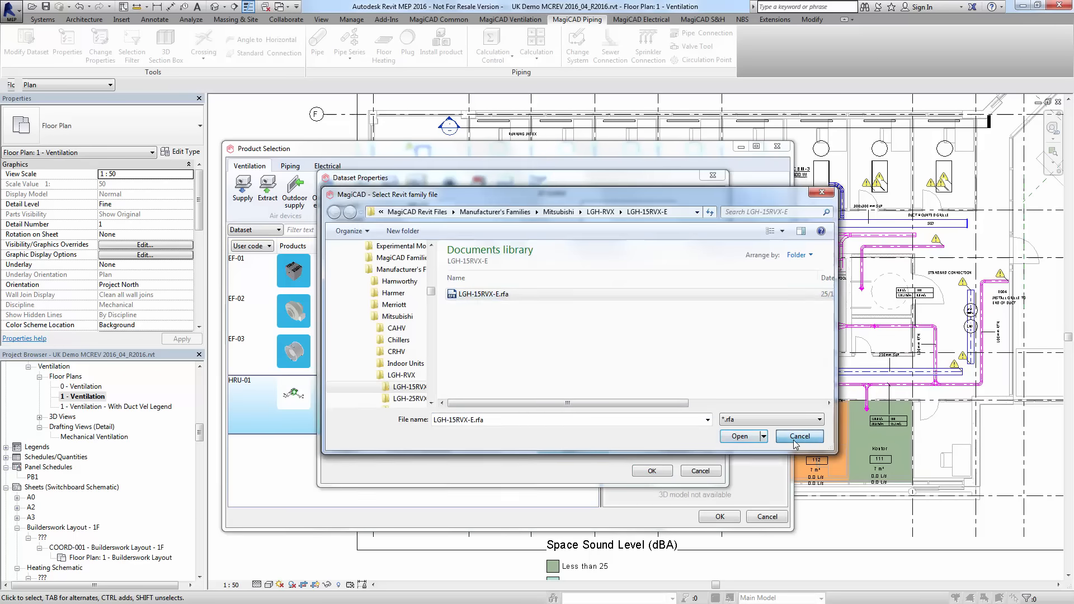
{"action": "left_click", "coordinate": [739, 437]}
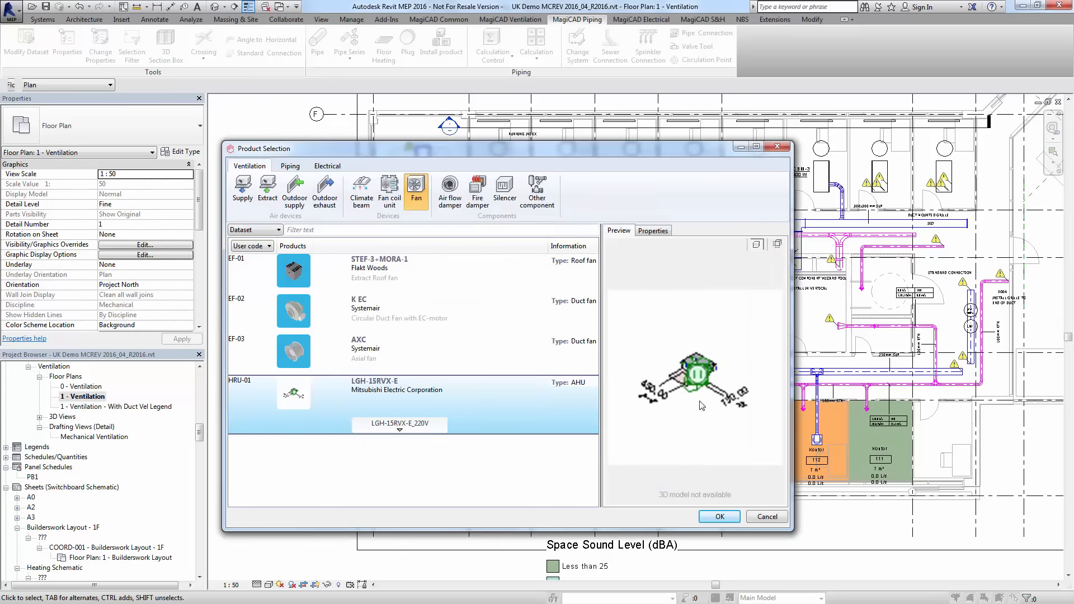
{"action": "mouse_move", "coordinate": [716, 351]}
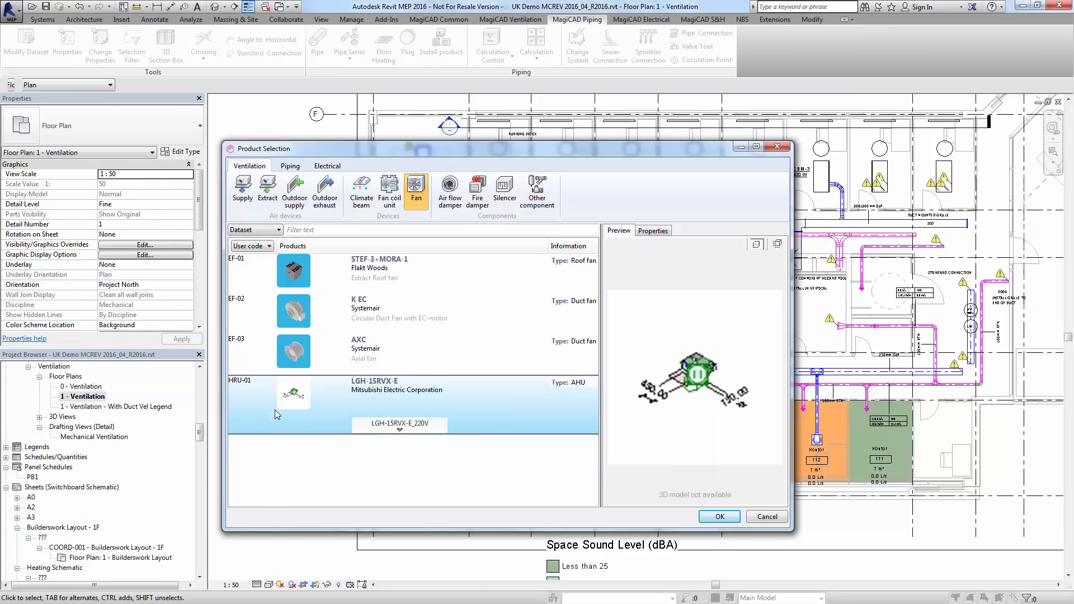
{"action": "mouse_move", "coordinate": [303, 363]}
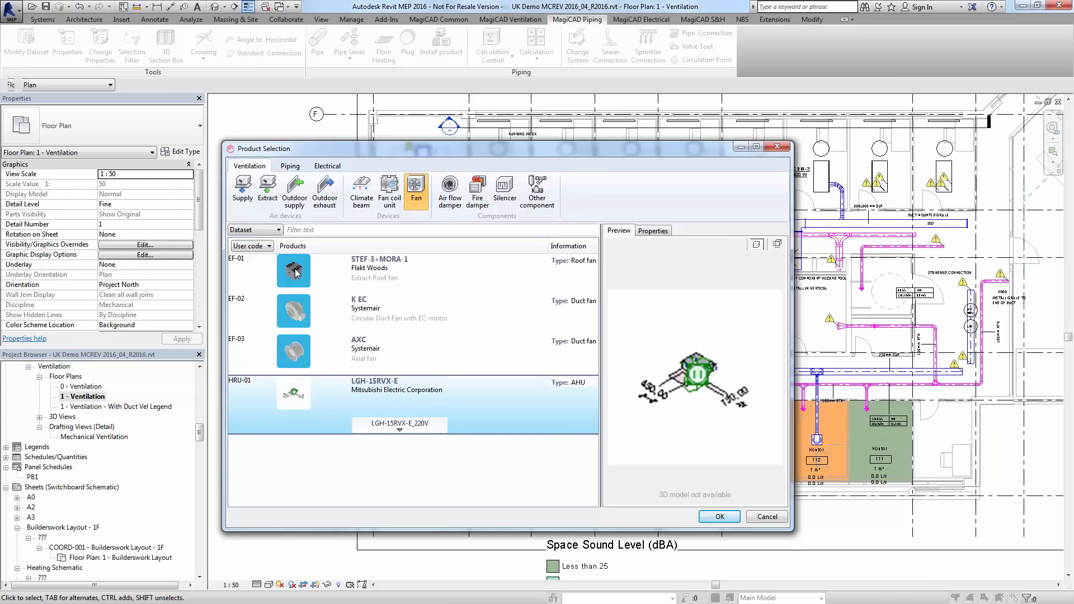
{"action": "mouse_move", "coordinate": [273, 408]}
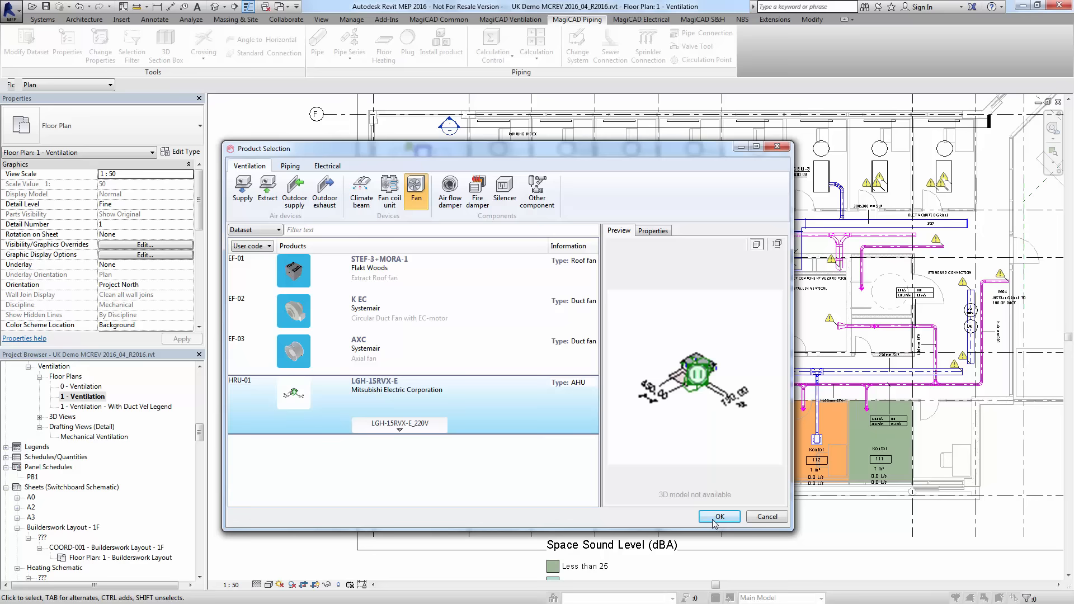
Confirm HRU-01 LGH-15RVX-E as the product to install, bringing up its installation settings
{"action": "left_click", "coordinate": [718, 516]}
{"action": "type", "text": "E"}
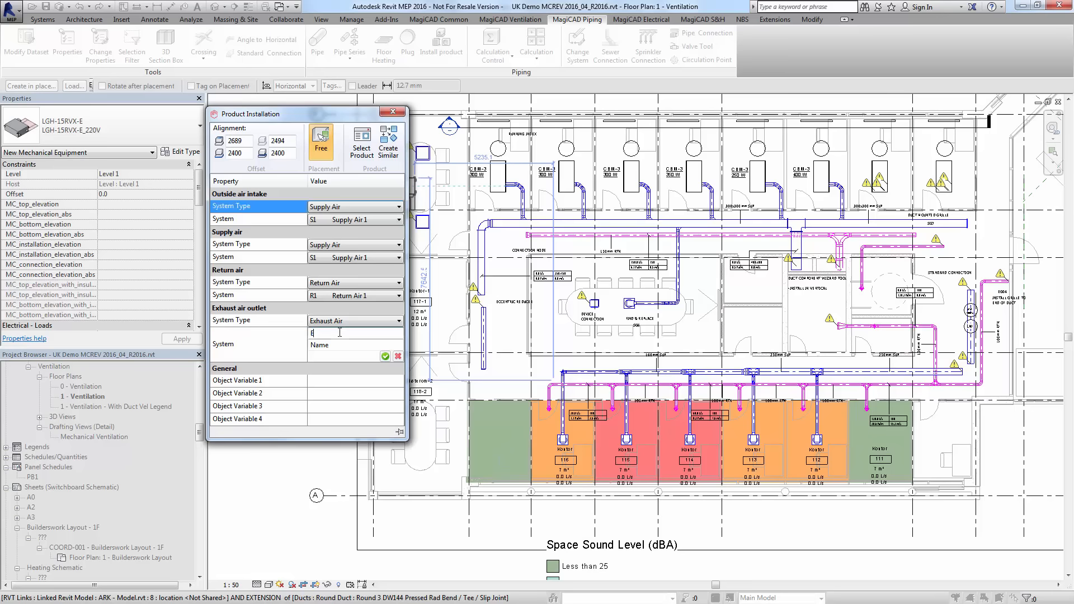
Name a new Exhaust 1 system for the exhaust air outlet and apply the unit's installation settings
{"action": "type", "text": "xh"}
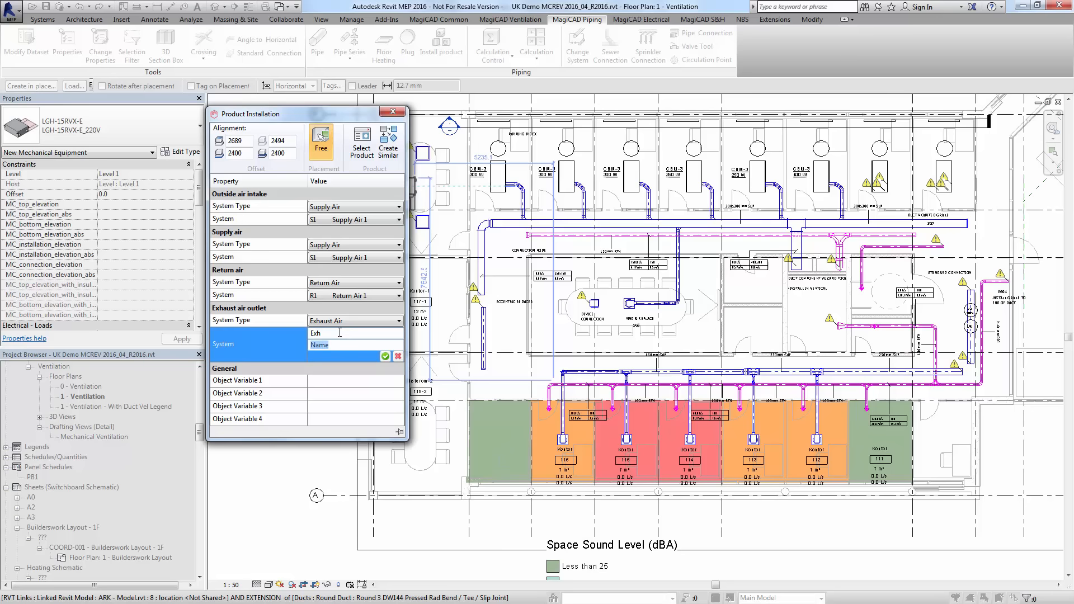
{"action": "type", "text": "Exhaust 1"}
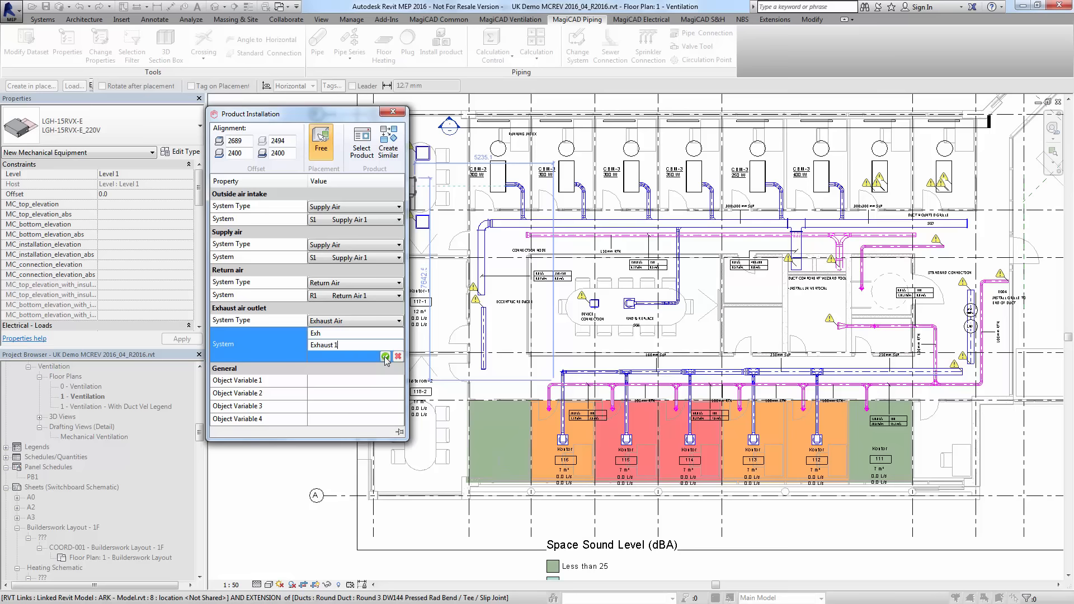
{"action": "left_click", "coordinate": [385, 355]}
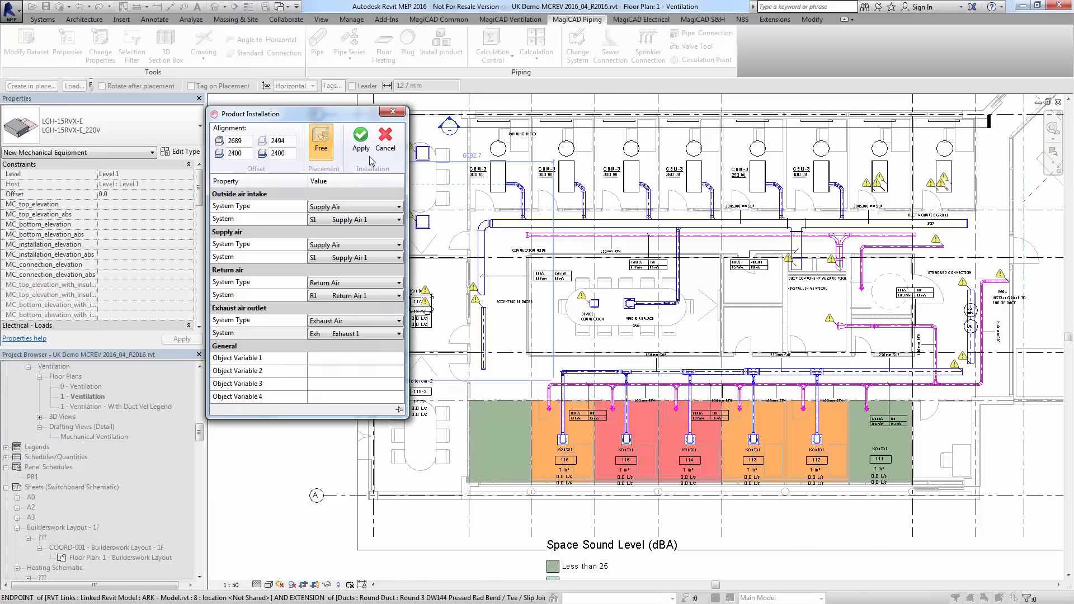
{"action": "left_click", "coordinate": [360, 140]}
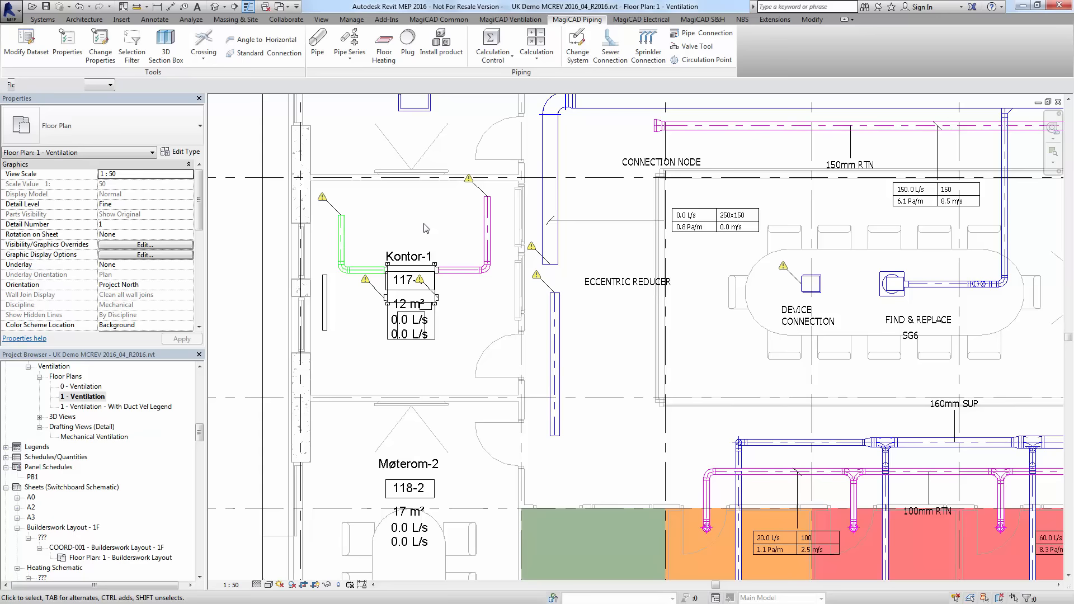
{"action": "mouse_move", "coordinate": [552, 282]}
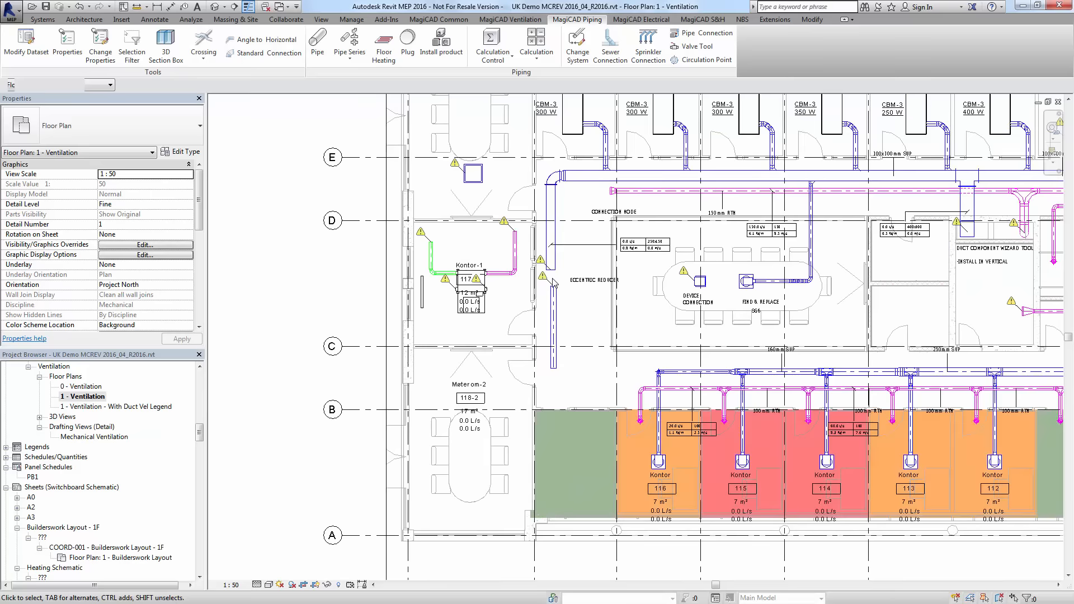
{"action": "mouse_move", "coordinate": [560, 287]}
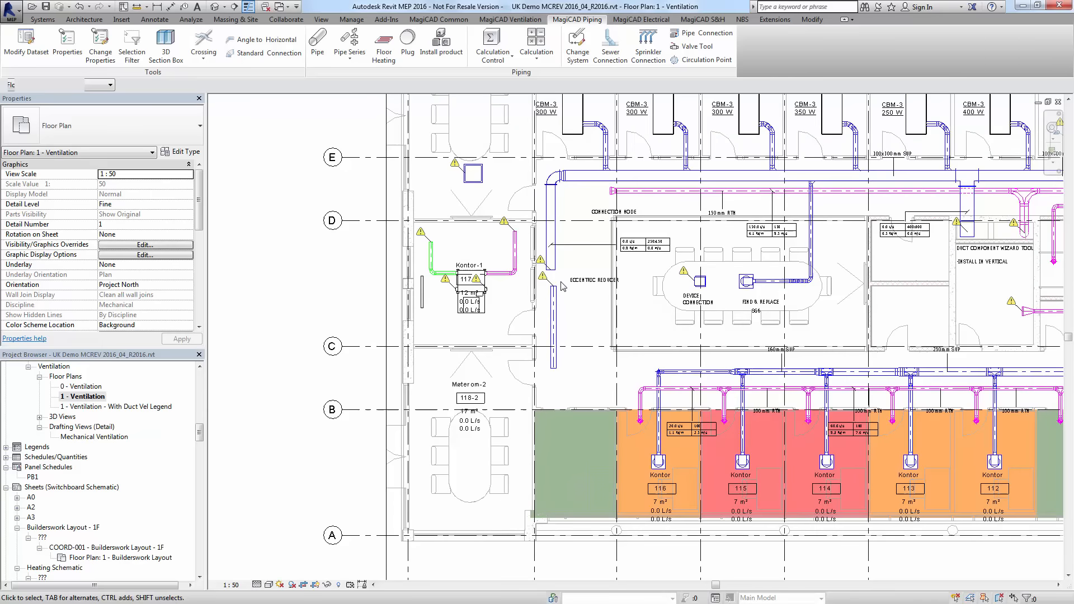
{"action": "mouse_move", "coordinate": [607, 295]}
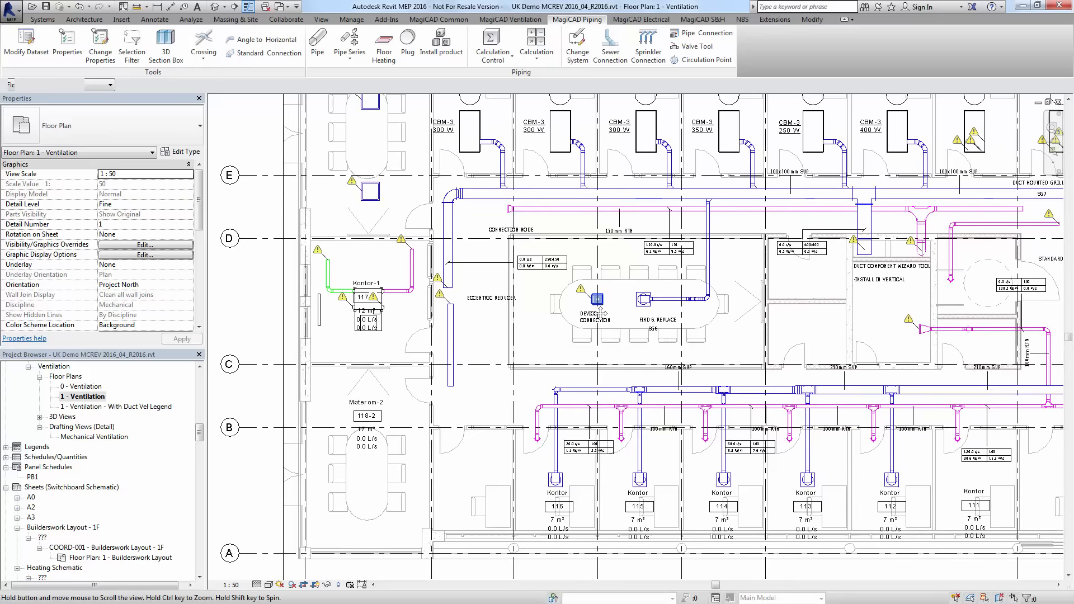
{"action": "mouse_move", "coordinate": [596, 301]}
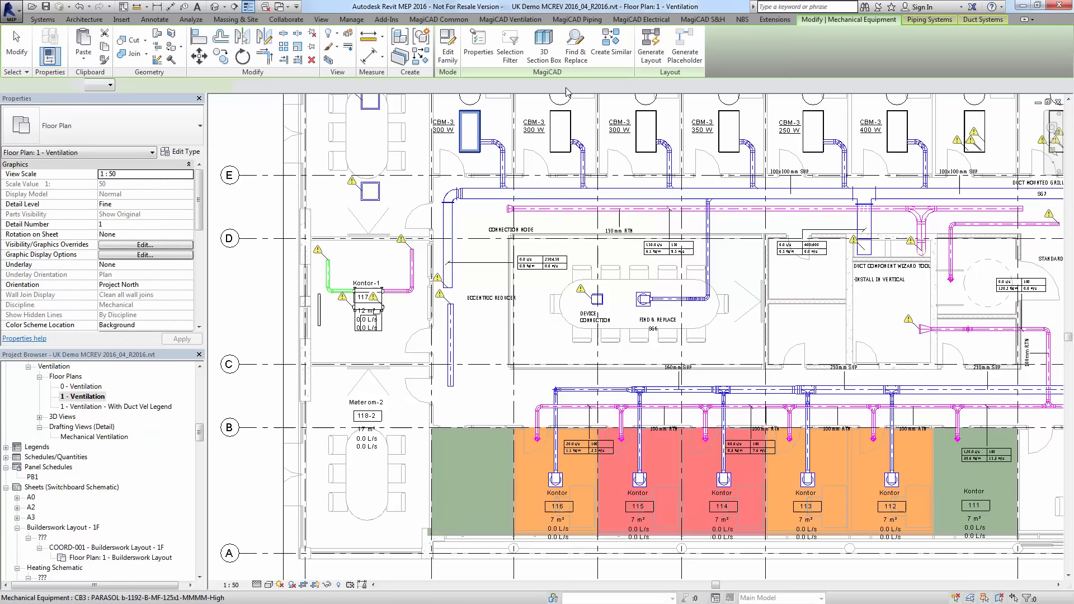
{"action": "left_click", "coordinate": [470, 130]}
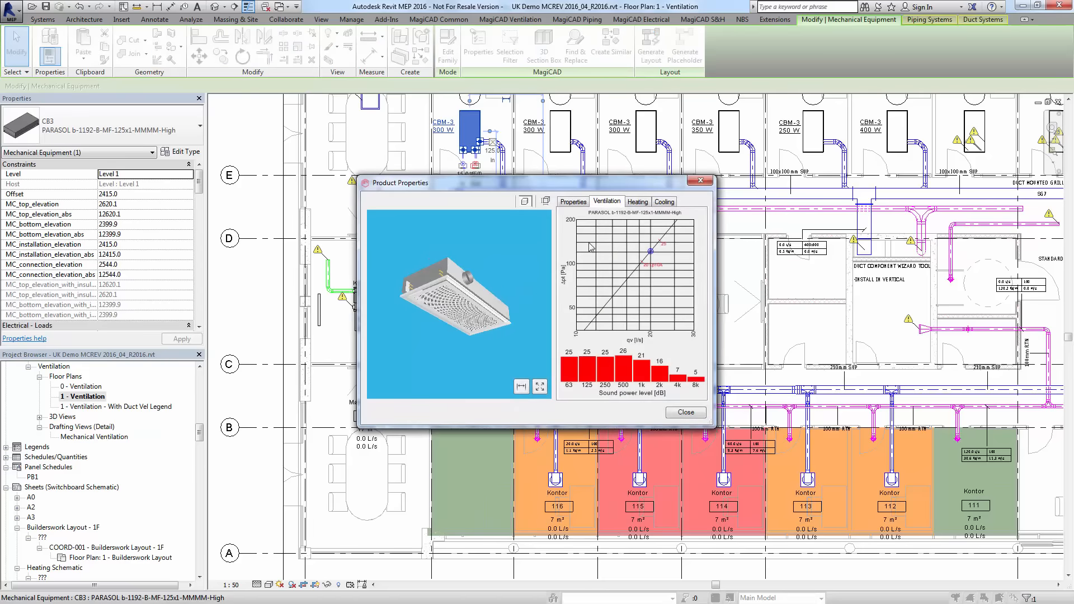
{"action": "mouse_move", "coordinate": [685, 412]}
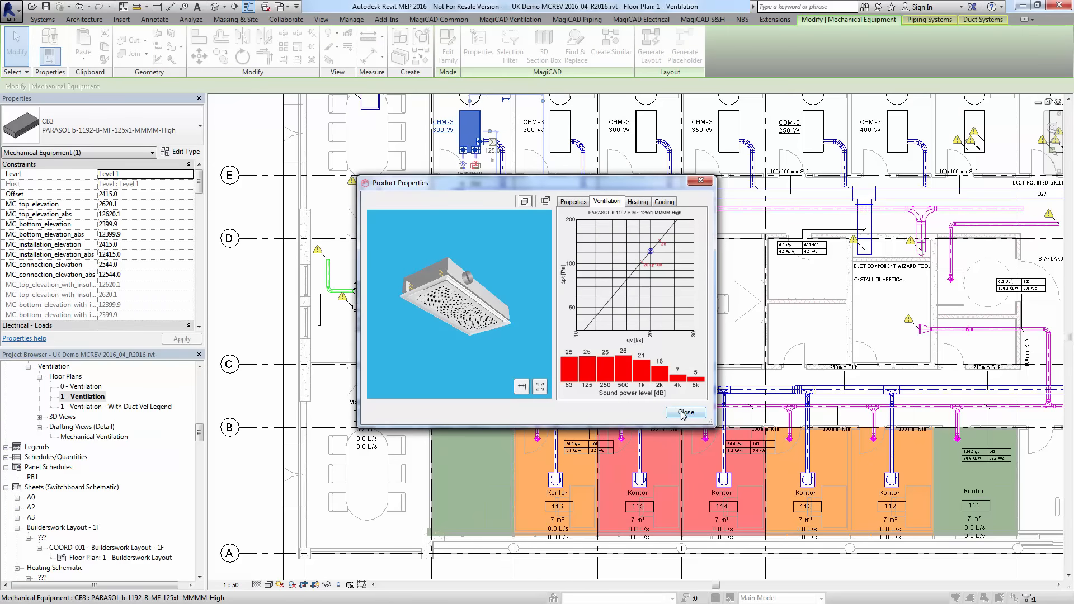
{"action": "mouse_move", "coordinate": [691, 418]}
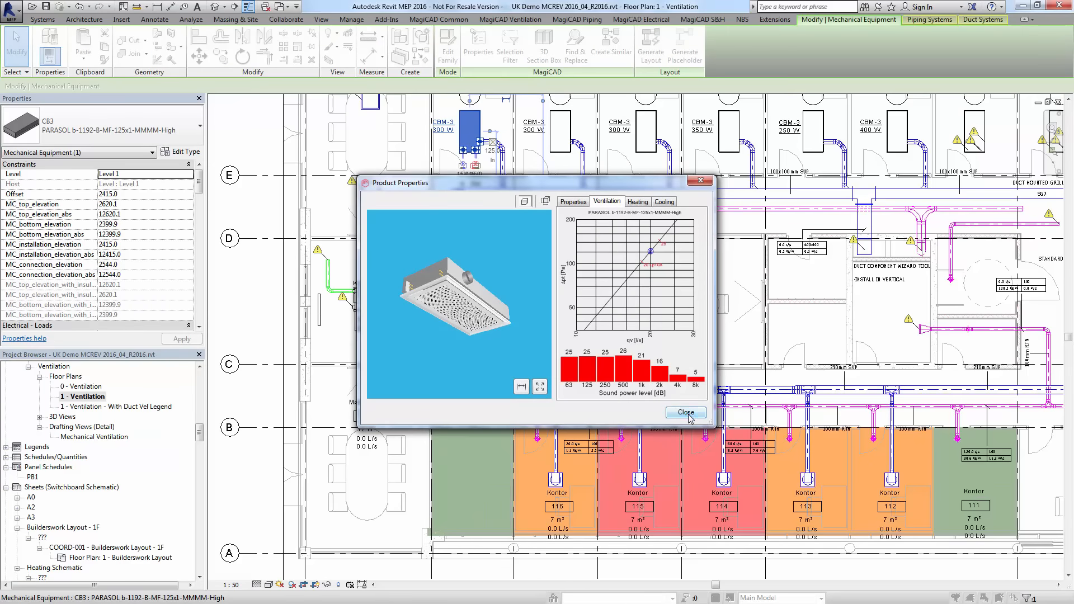
{"action": "left_click", "coordinate": [685, 412]}
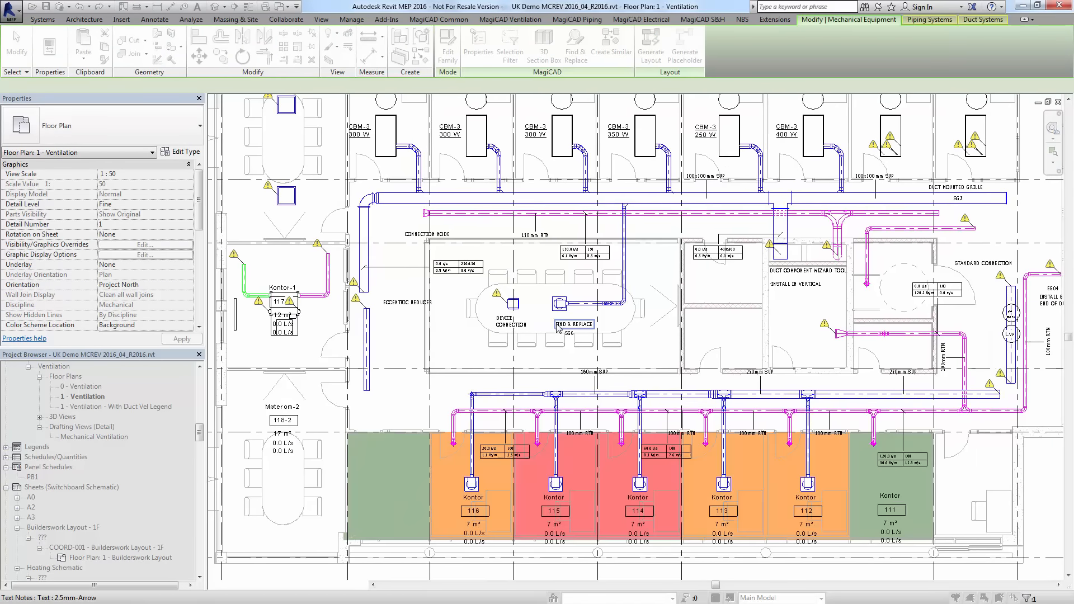
{"action": "mouse_move", "coordinate": [575, 323]}
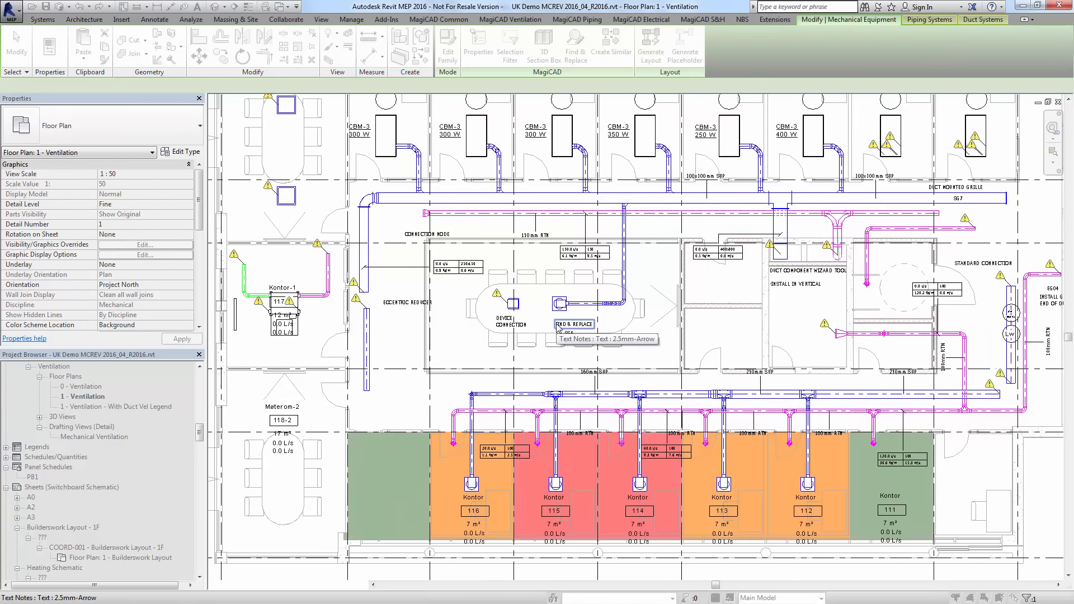